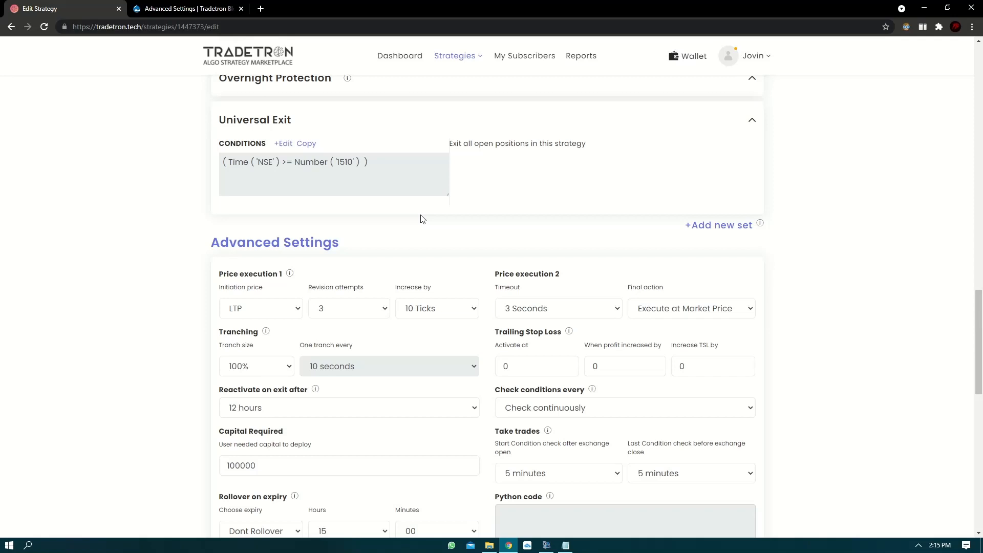
Set the Price execution 1 initiation price to Market Price
double_click(267, 274)
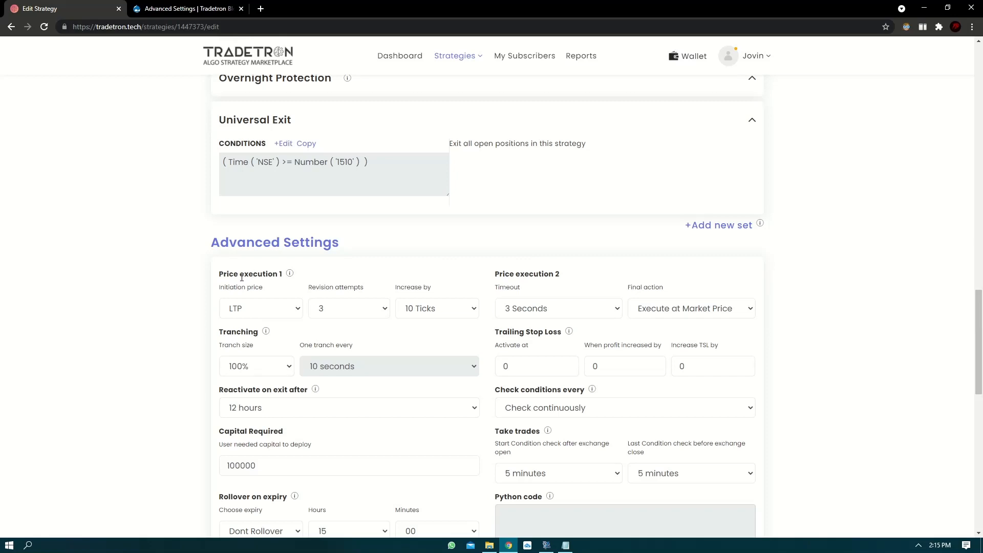
double_click(240, 287)
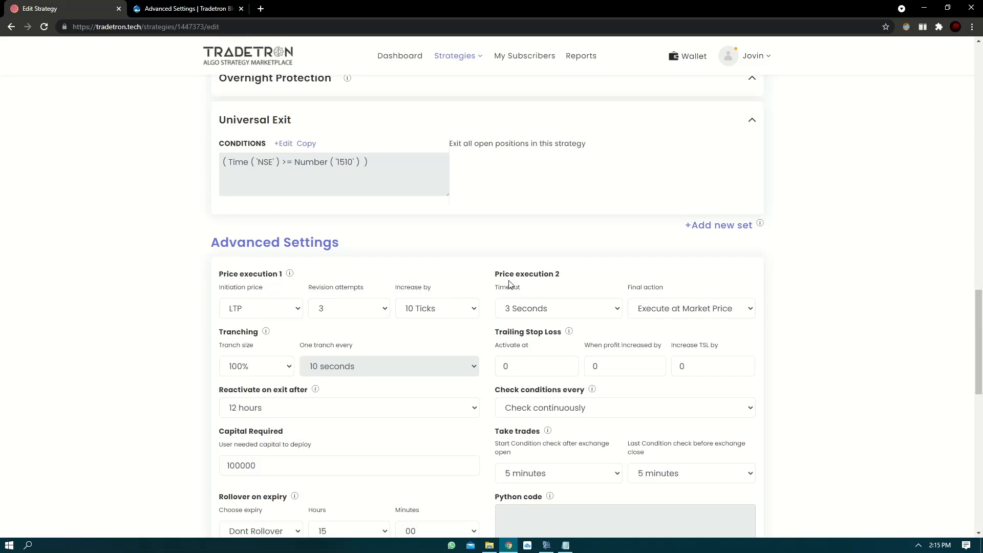
double_click(507, 287)
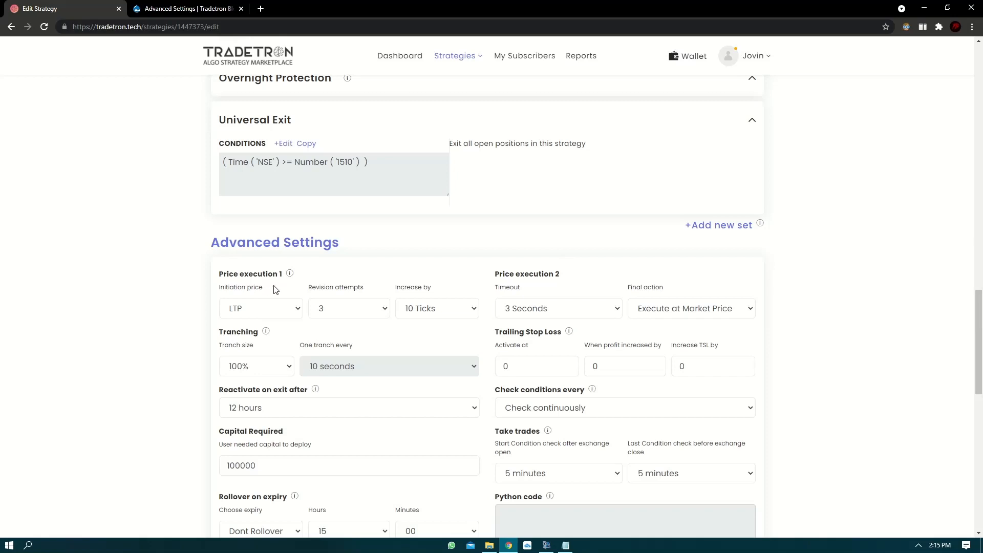
click(261, 308)
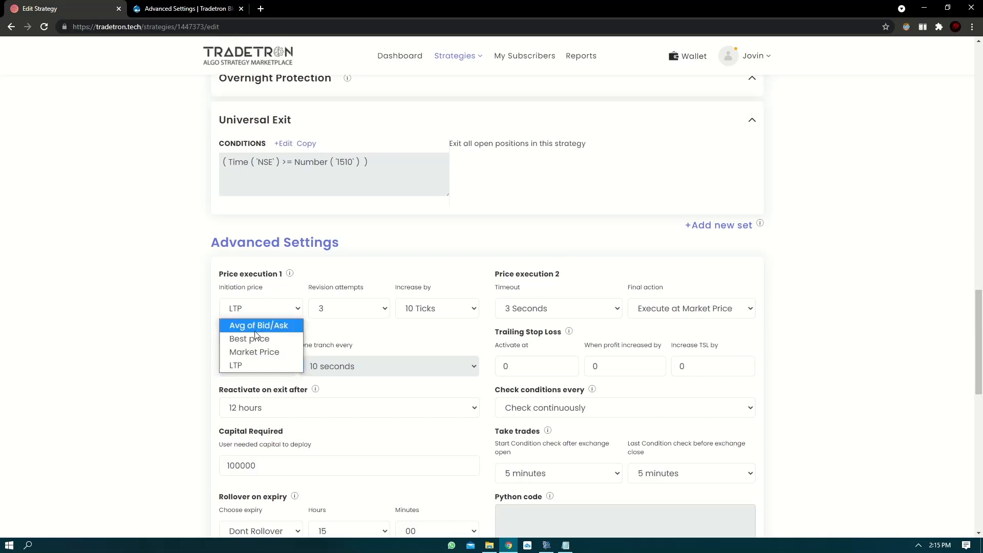
mouse_move(249, 339)
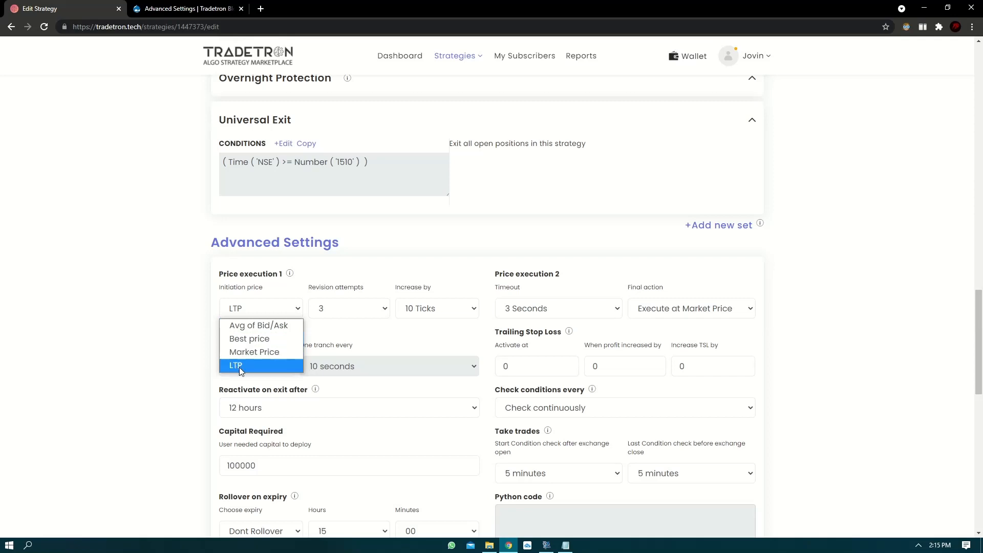
click(254, 352)
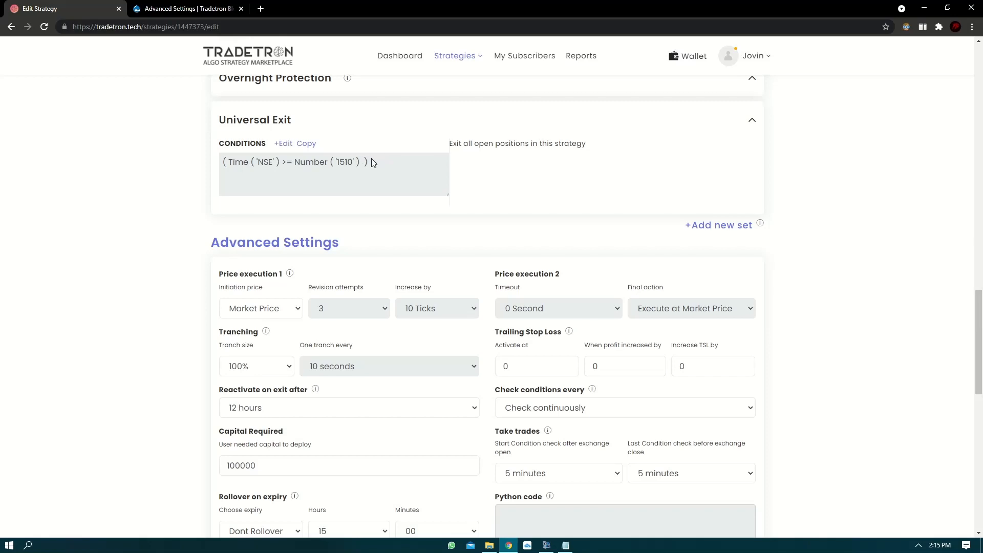
mouse_move(263, 308)
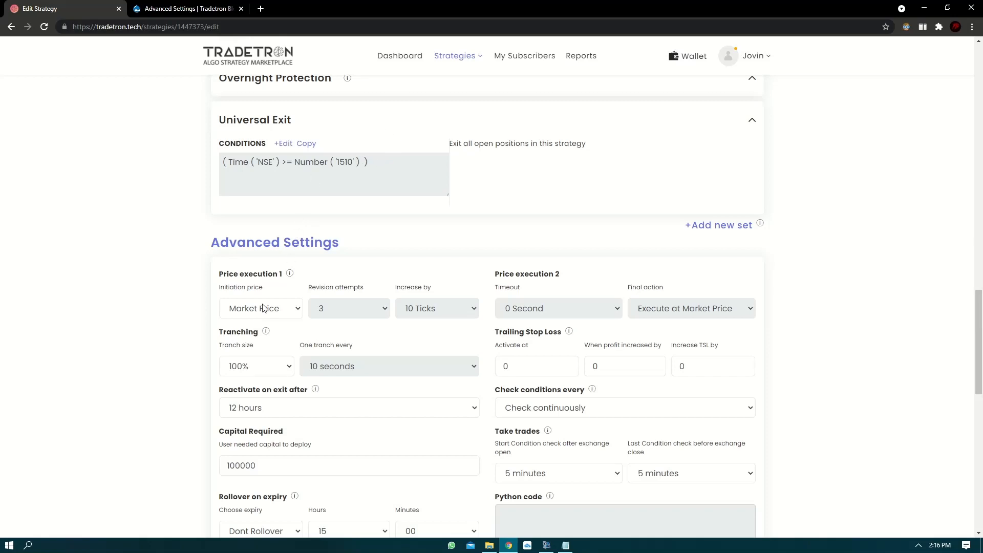
Switch the initiation price to LTP and confirm LTP again
click(260, 307)
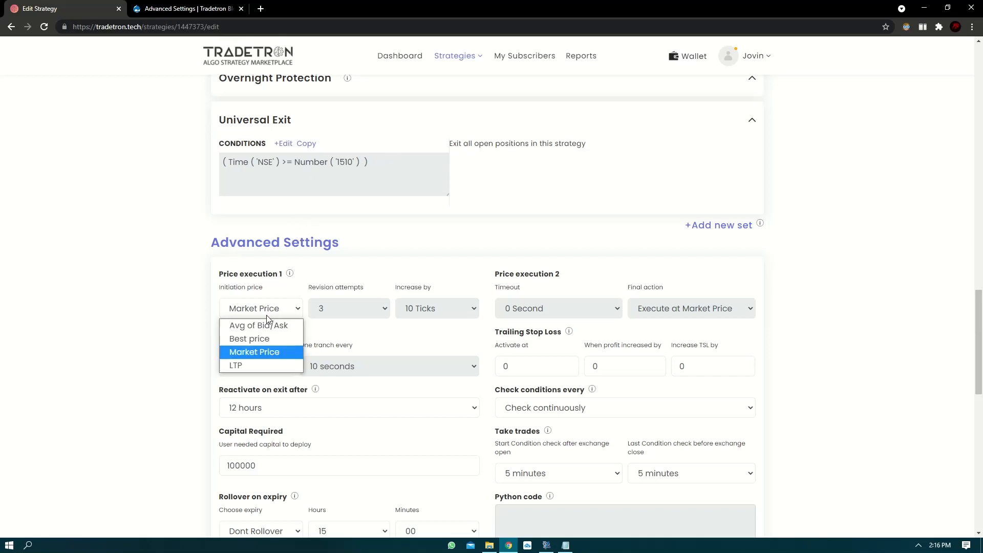
mouse_move(249, 338)
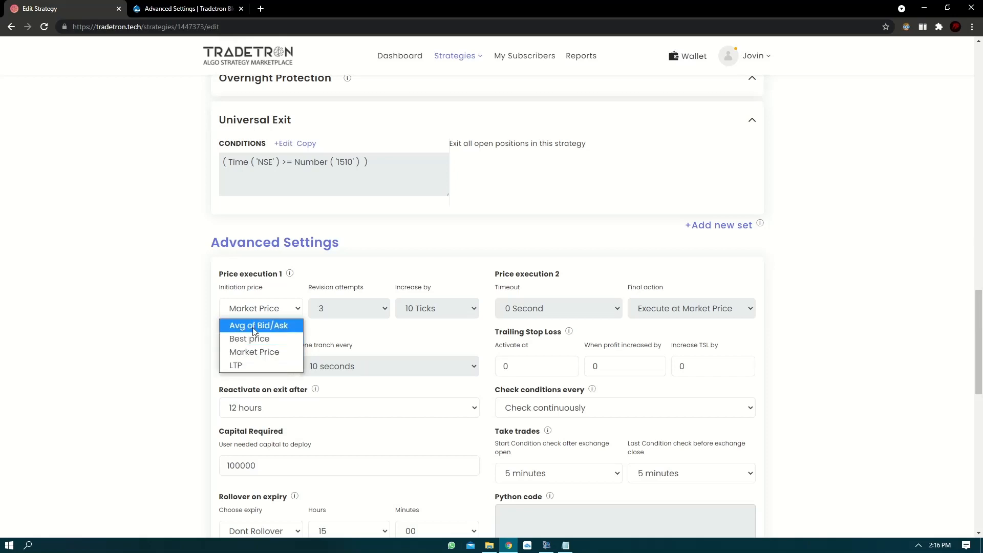
click(235, 365)
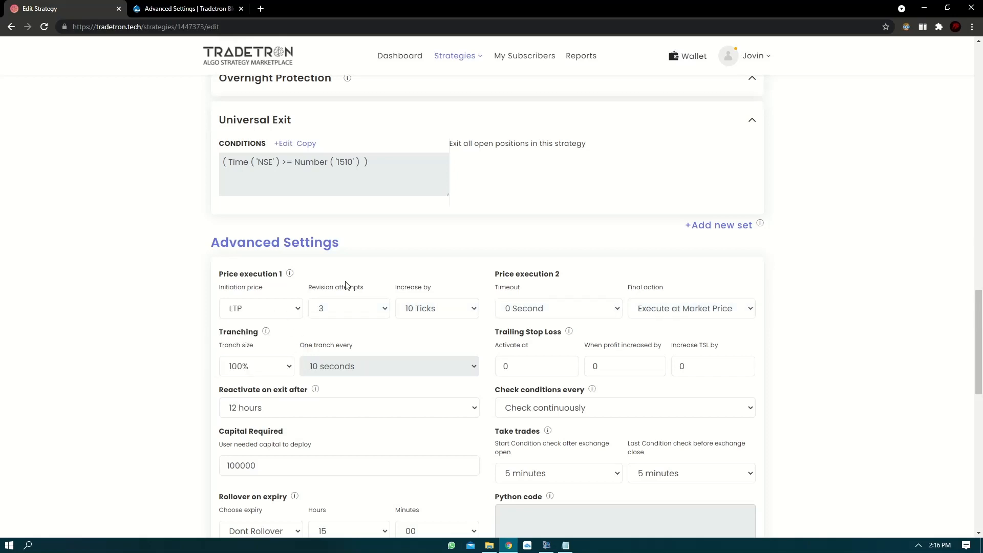
mouse_move(272, 311)
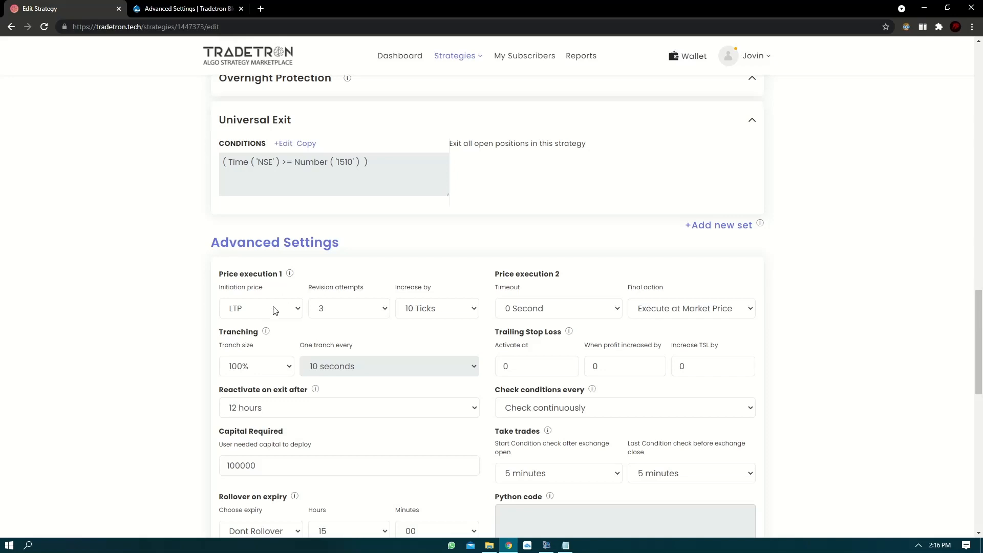
click(260, 308)
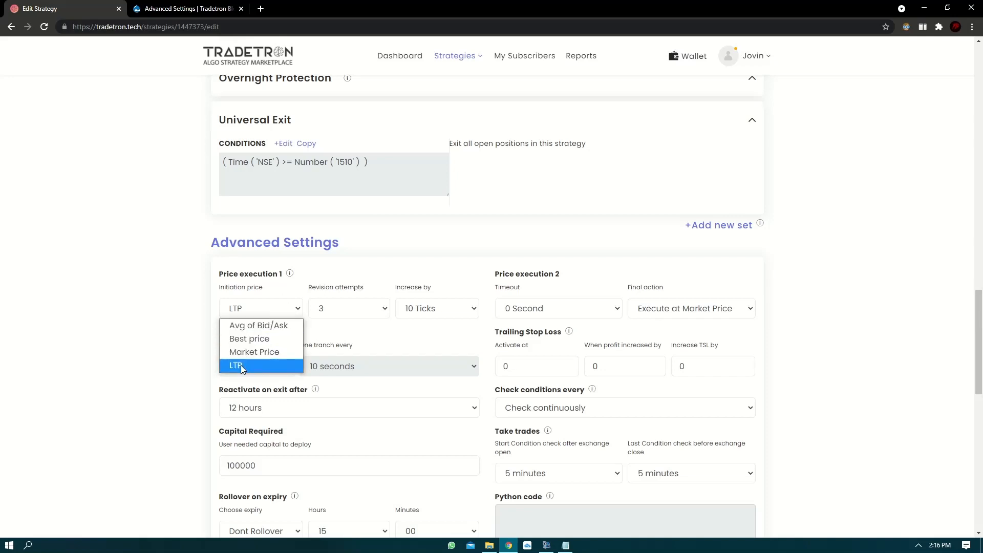
click(237, 365)
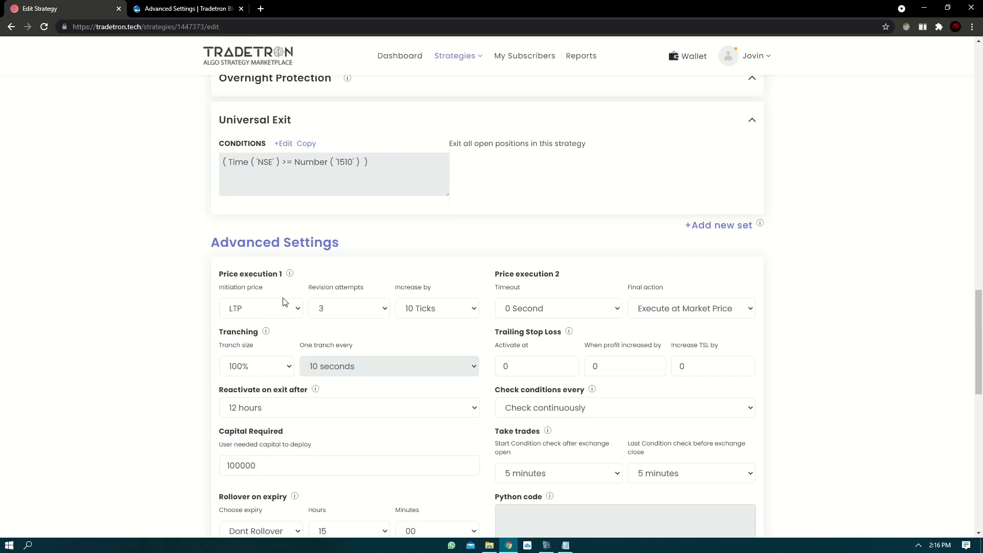
mouse_move(275, 291)
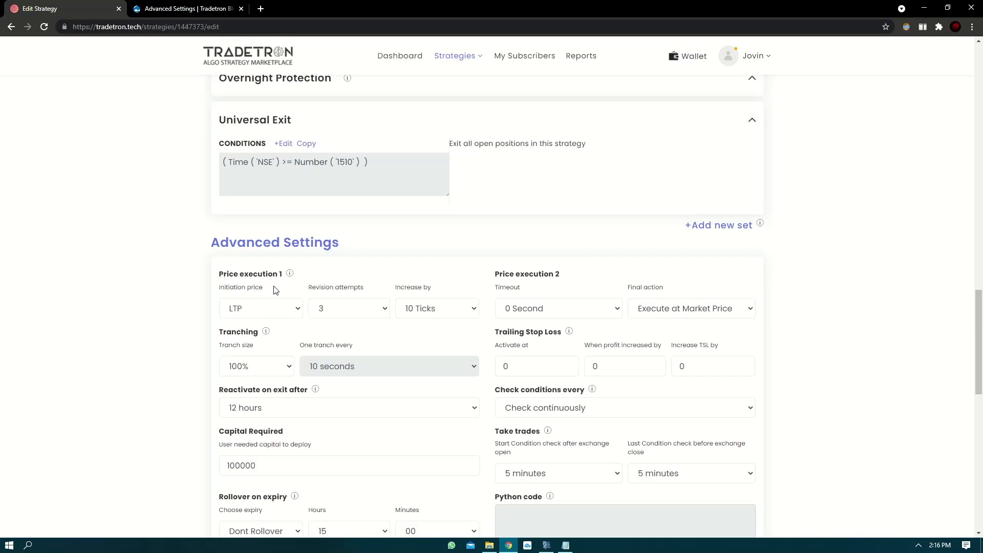
Try Best price and Avg of Bid/Ask as initiation price, then return to LTP
click(260, 308)
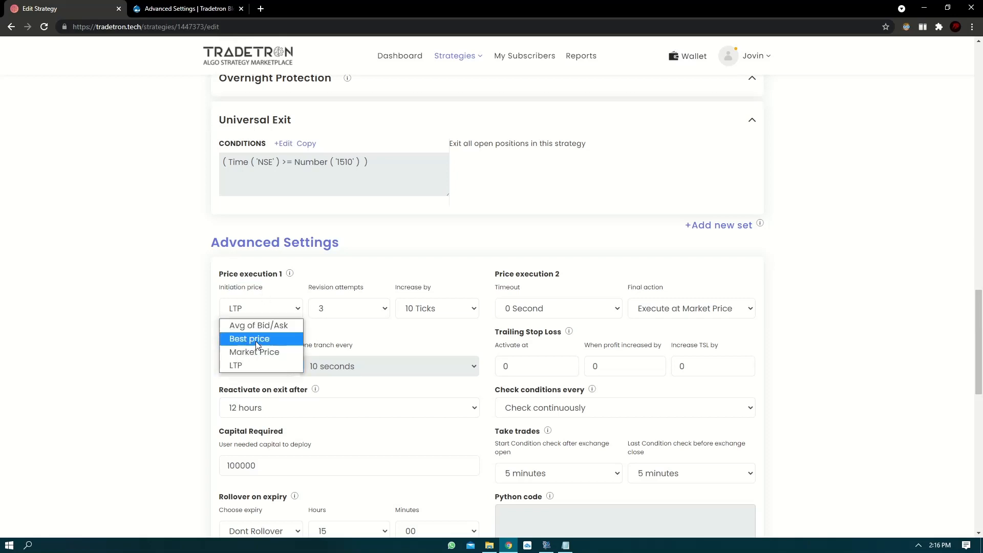
click(249, 338)
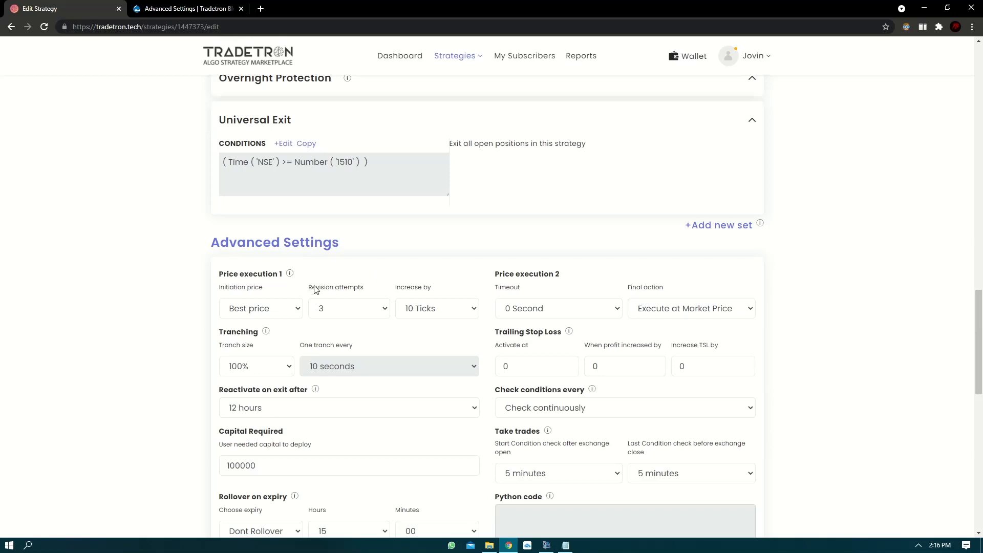
click(261, 307)
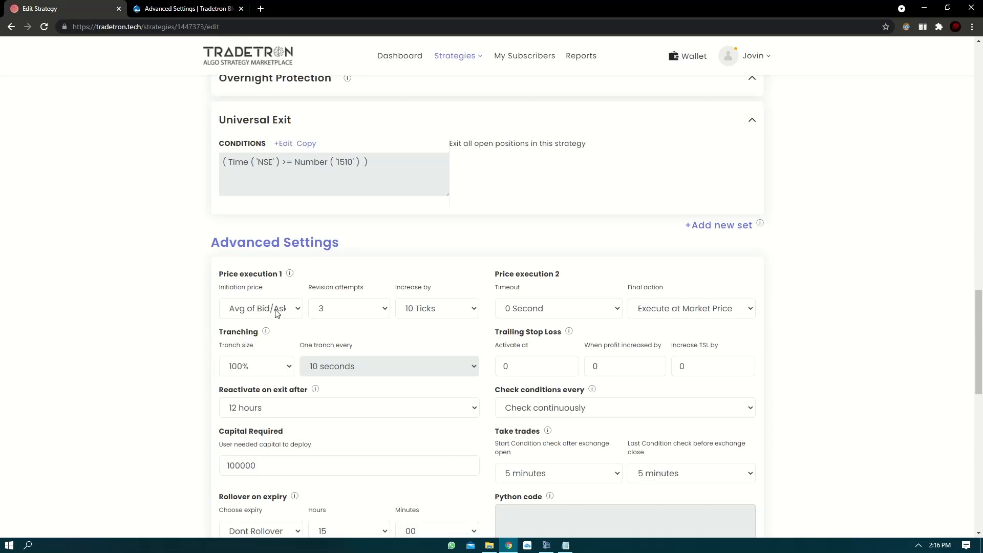
mouse_move(329, 360)
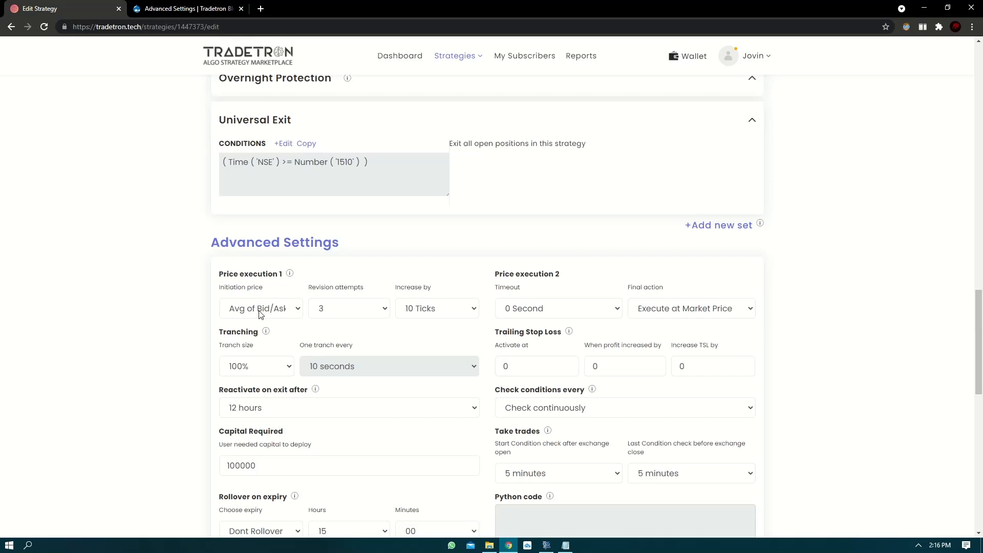
click(261, 308)
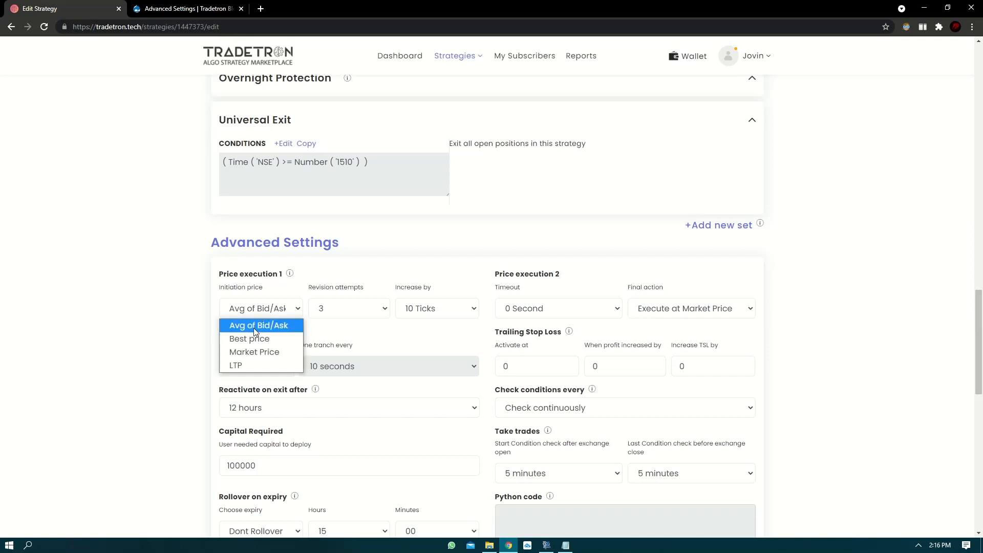
mouse_move(248, 338)
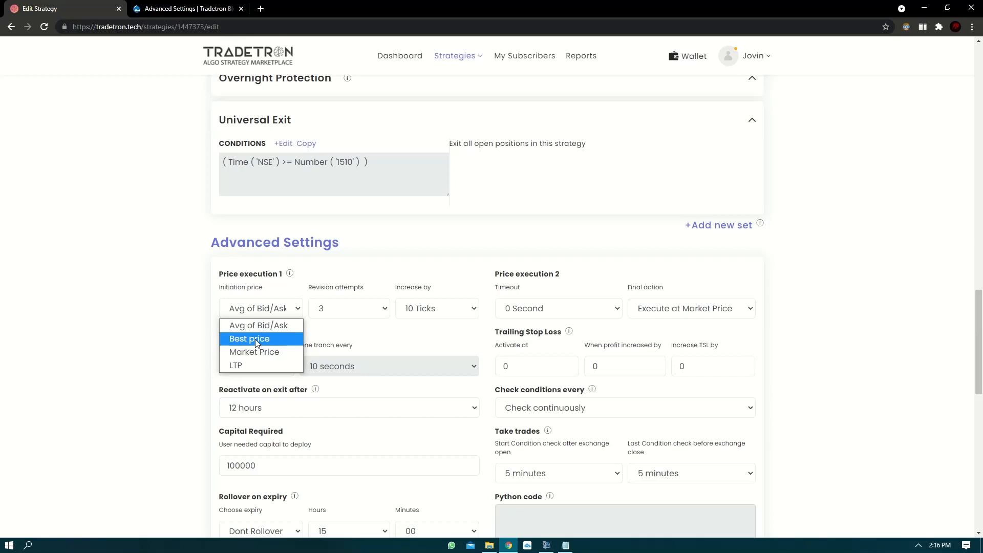
mouse_move(238, 365)
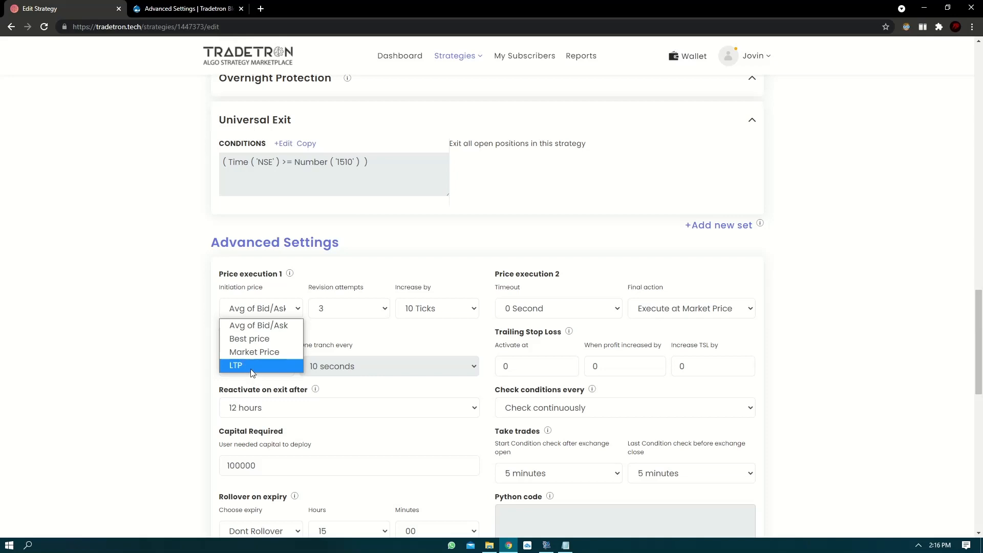
click(235, 366)
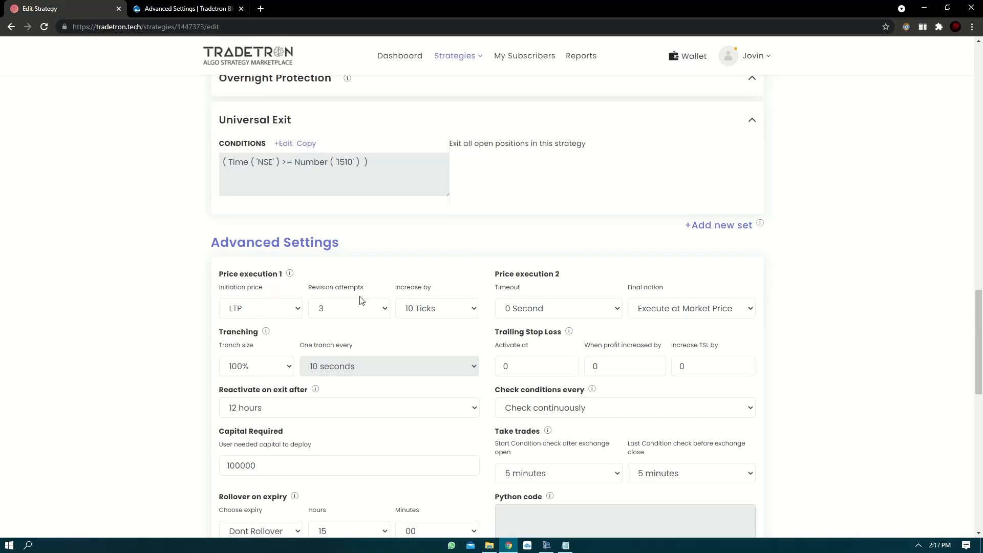
mouse_move(552, 306)
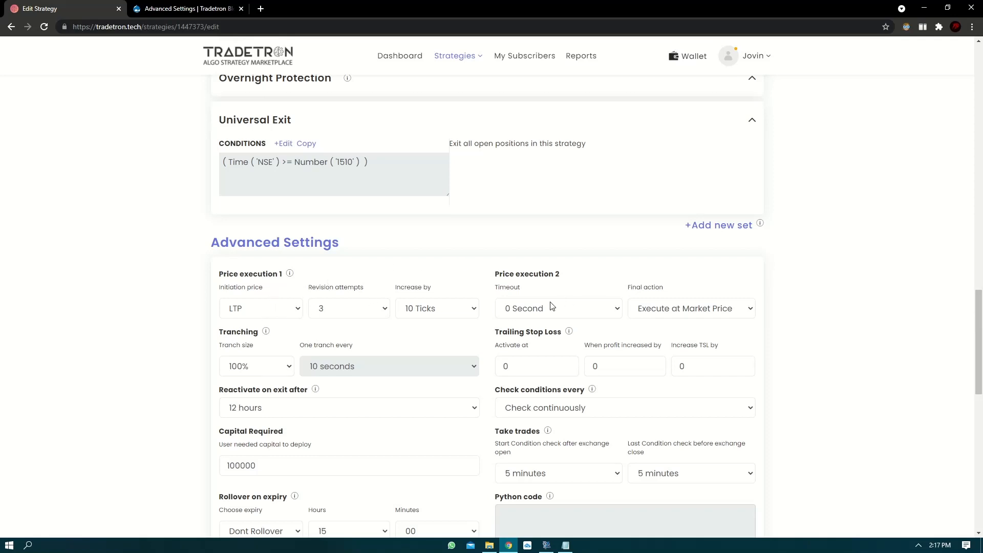
Set the Price execution 2 timeout to 3 Seconds and reopen the timeout list
click(558, 308)
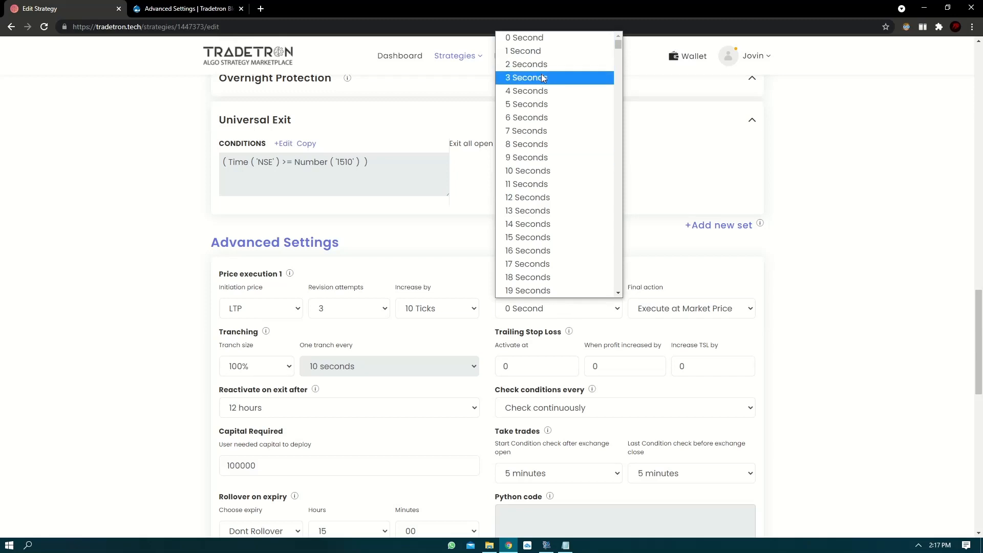
mouse_move(507, 91)
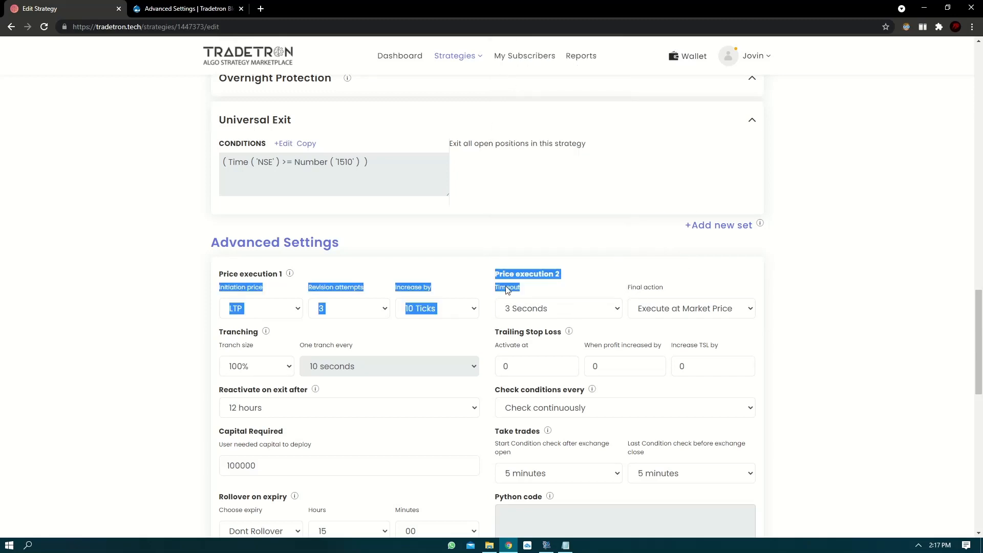
click(558, 307)
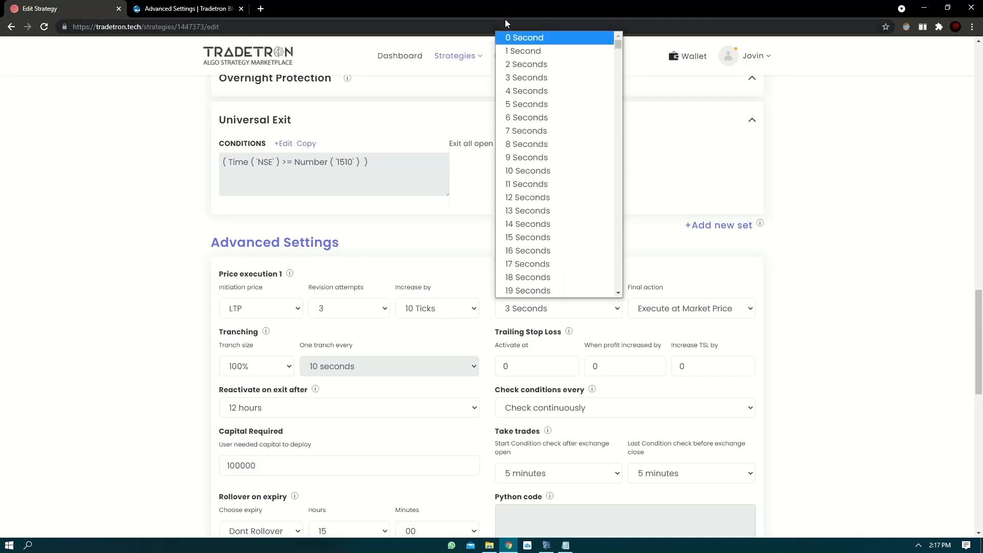
mouse_move(526, 64)
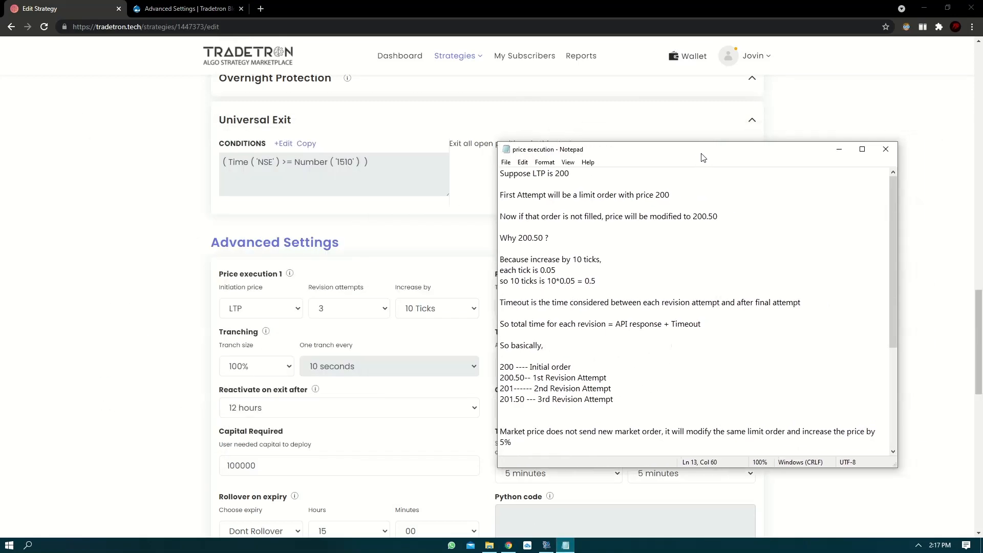
double_click(554, 172)
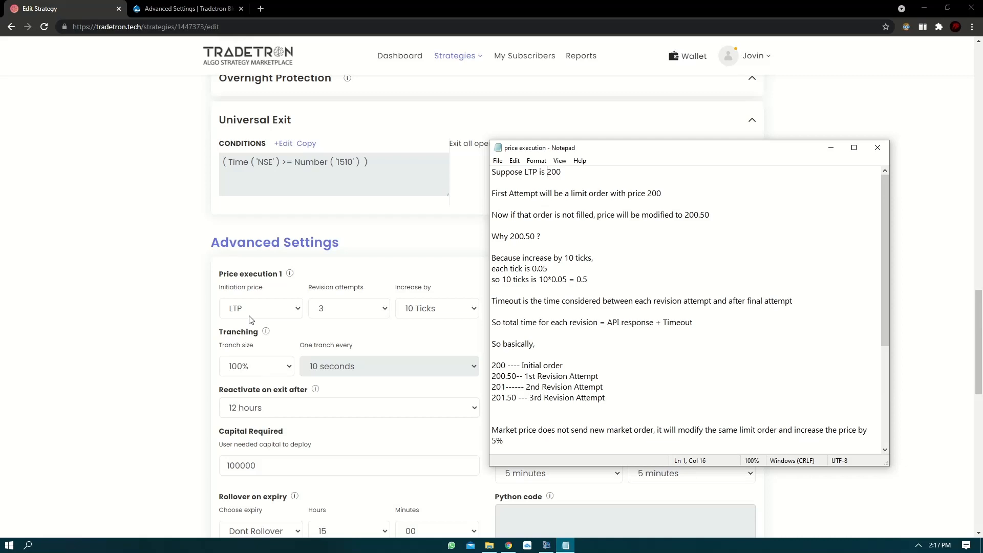
mouse_move(536, 212)
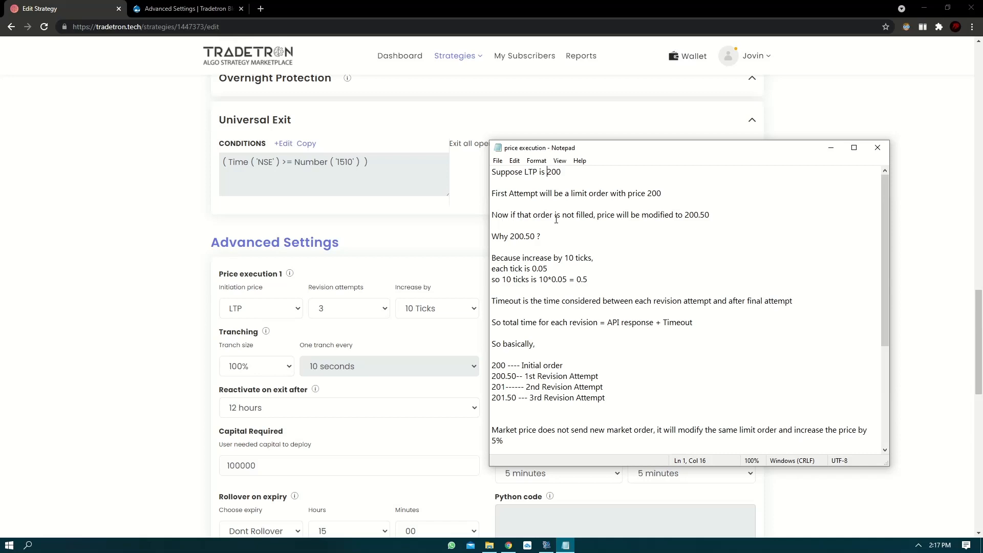
mouse_move(640, 214)
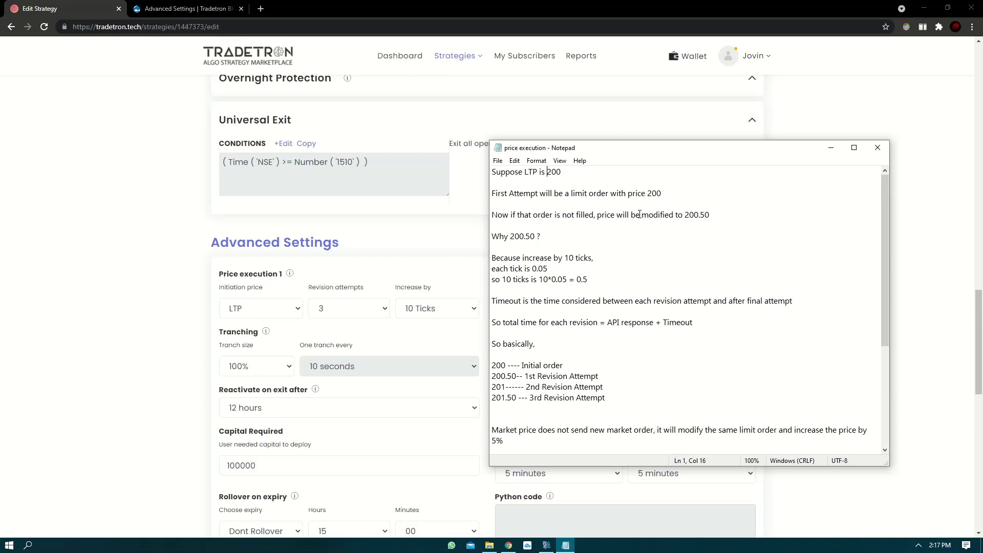
double_click(695, 215)
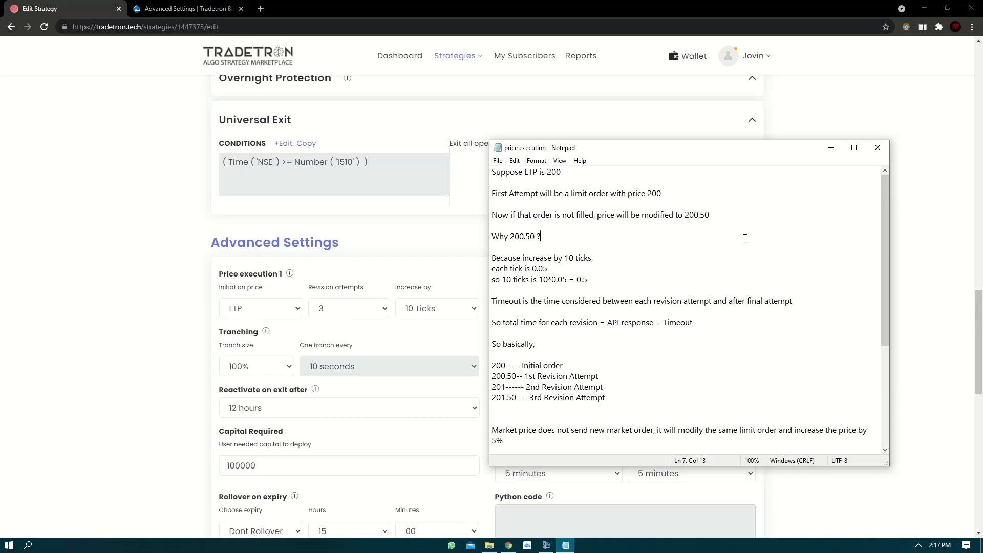
mouse_move(413, 297)
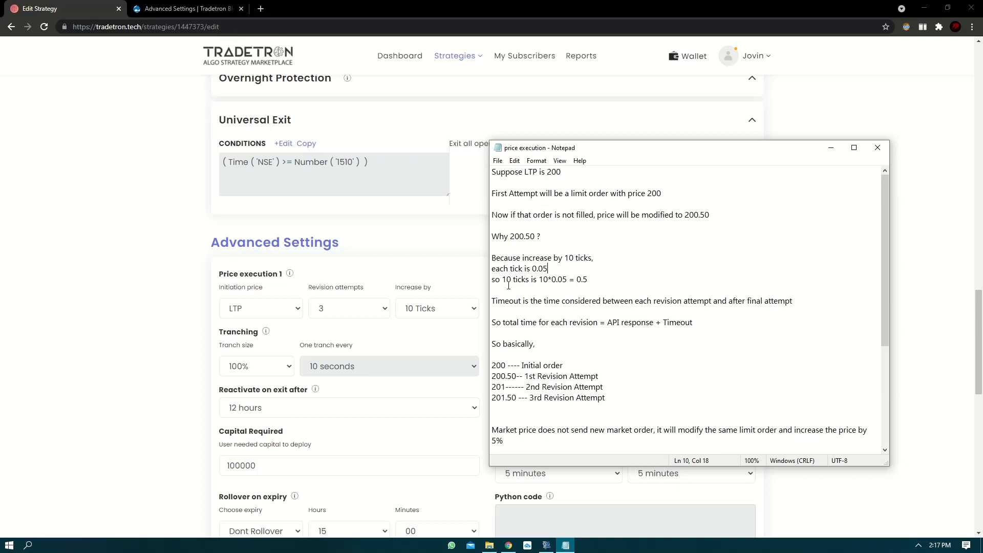
double_click(581, 279)
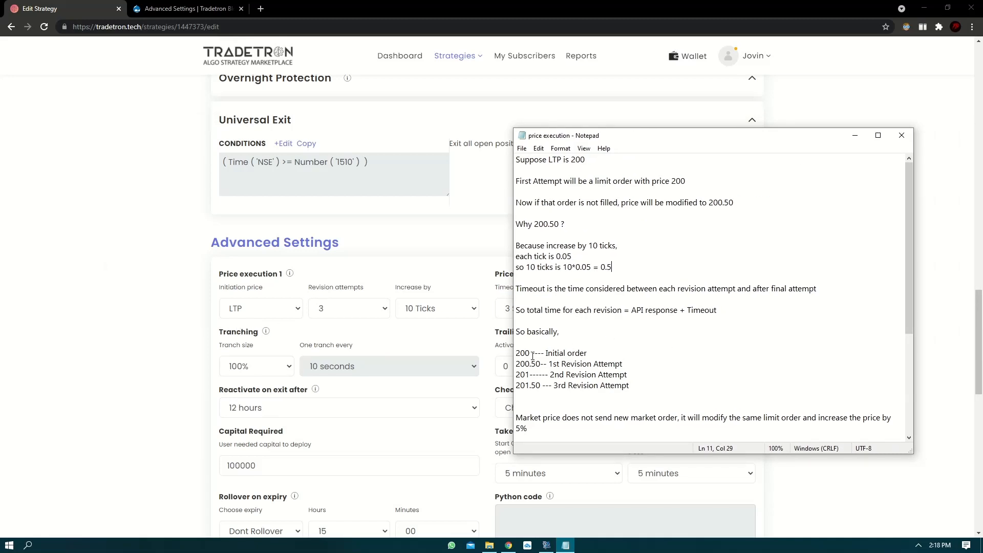
click(536, 346)
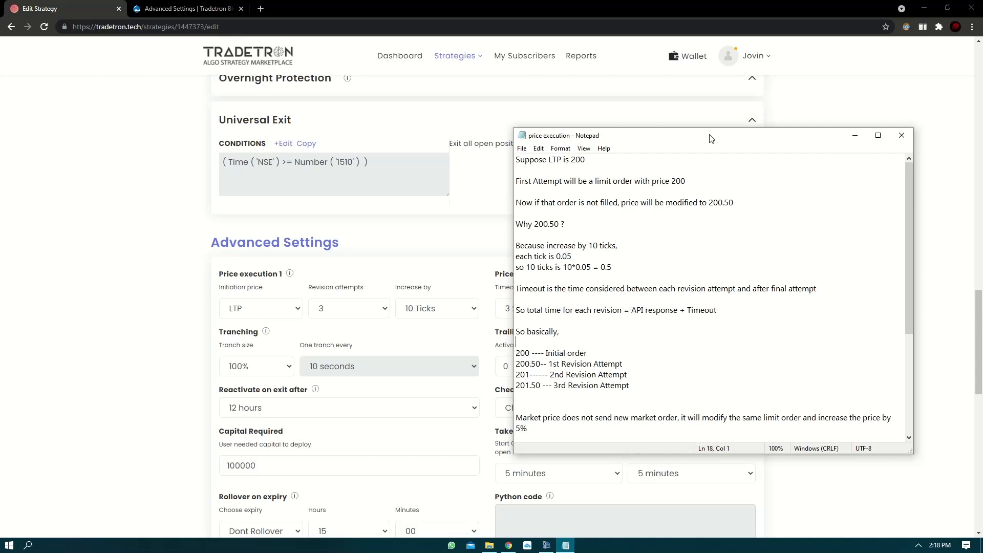
drag(712, 136, 273, 122)
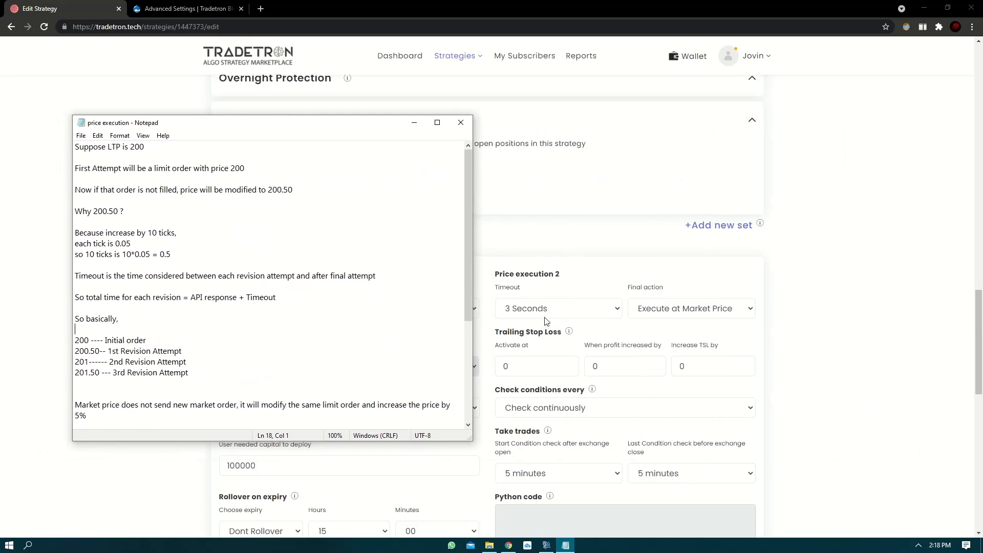
mouse_move(234, 291)
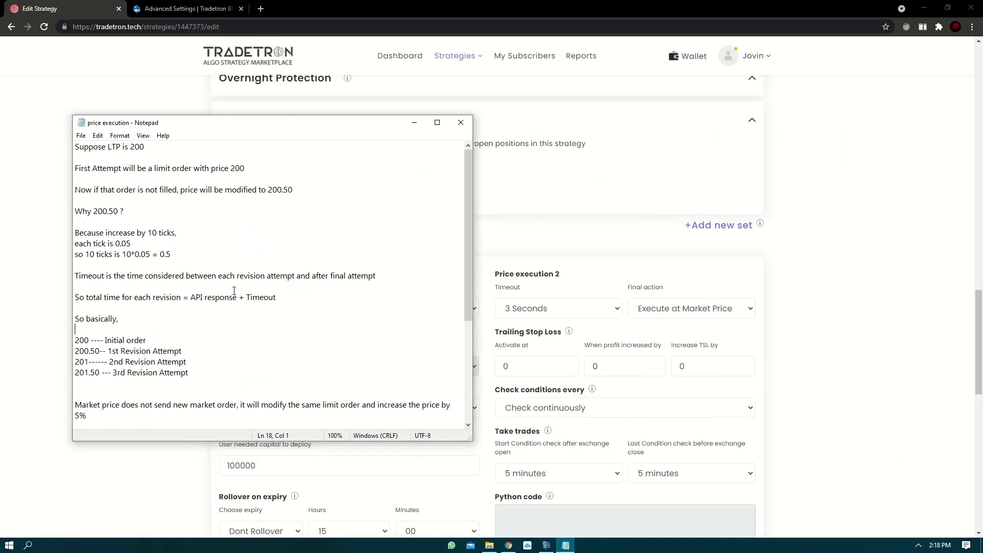
double_click(87, 350)
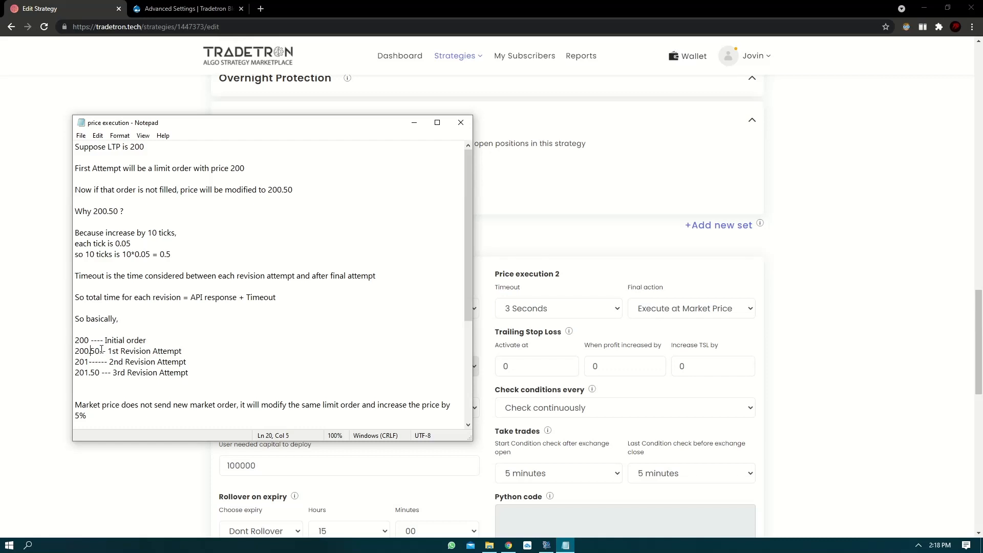
double_click(86, 352)
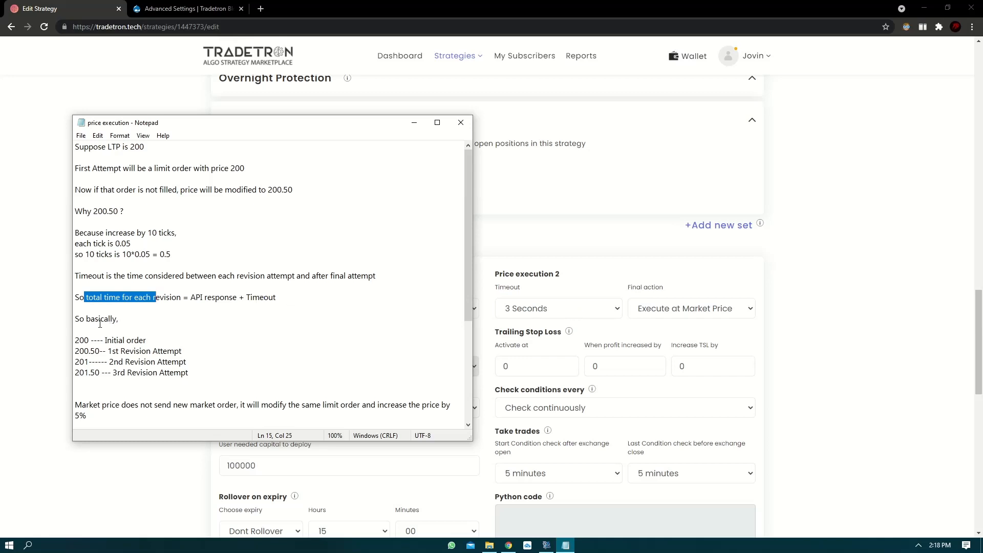
double_click(82, 362)
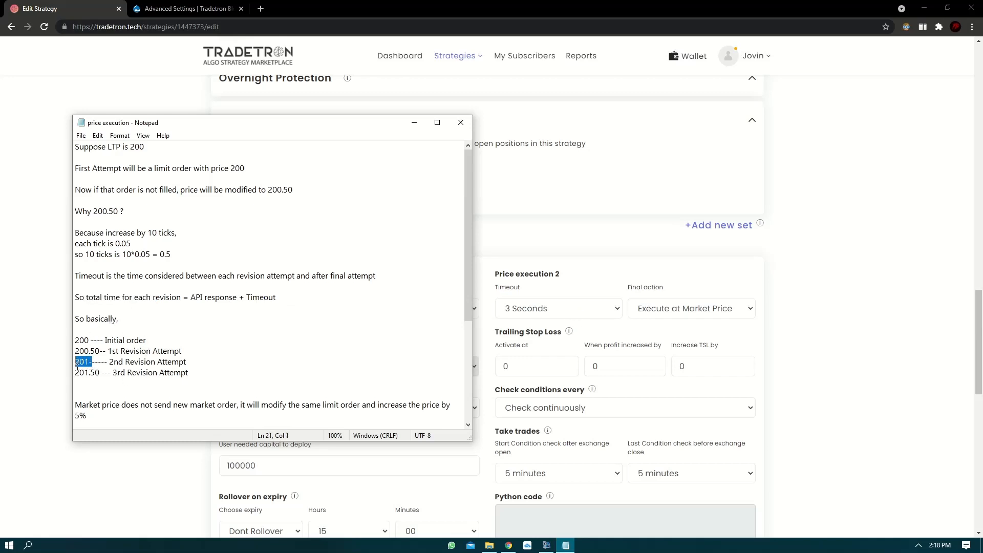
drag(76, 362, 168, 362)
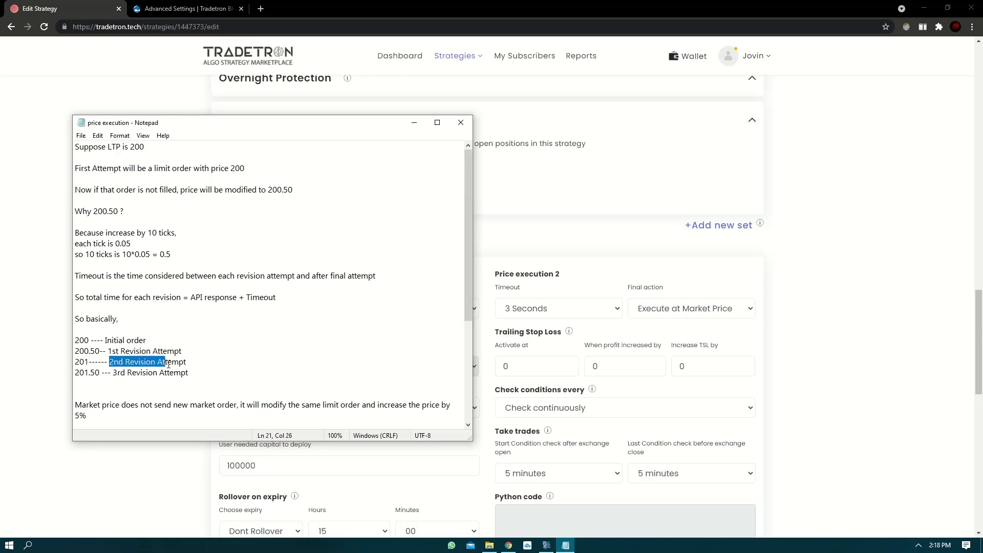
drag(168, 362, 185, 362)
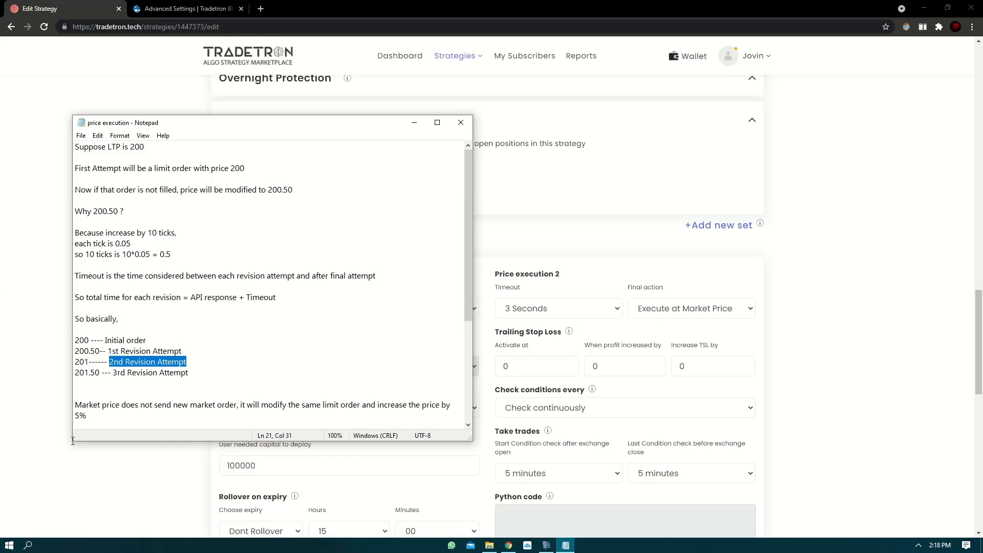
double_click(87, 372)
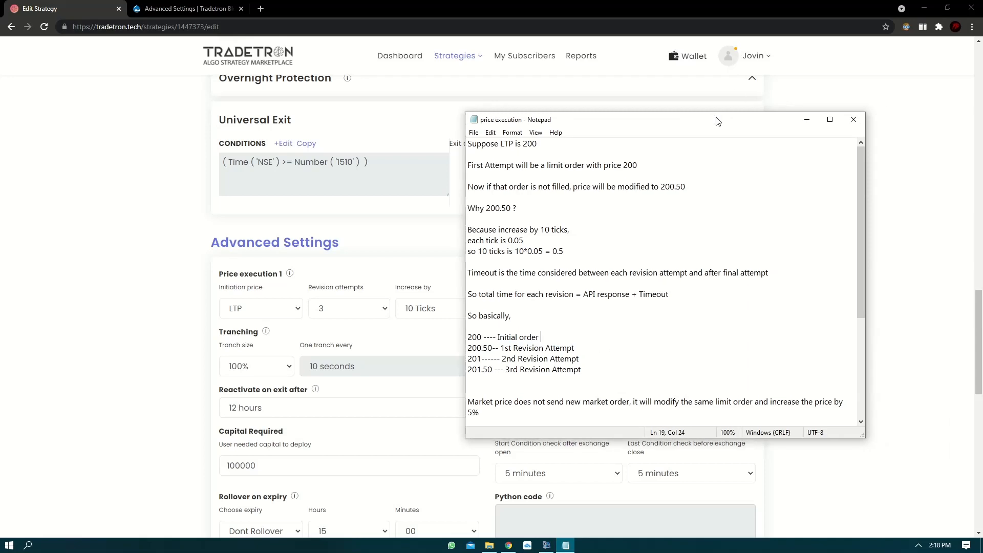
mouse_move(623, 327)
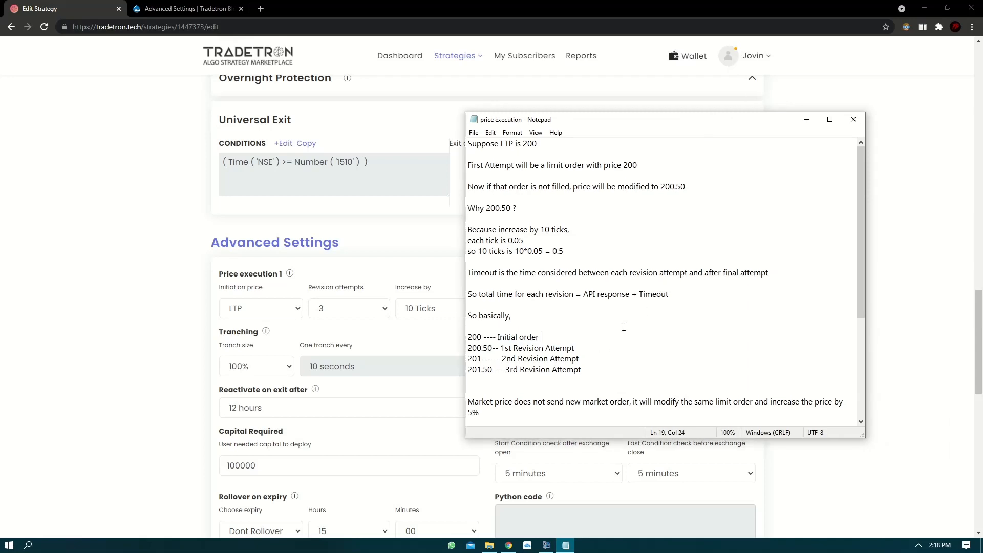
mouse_move(634, 305)
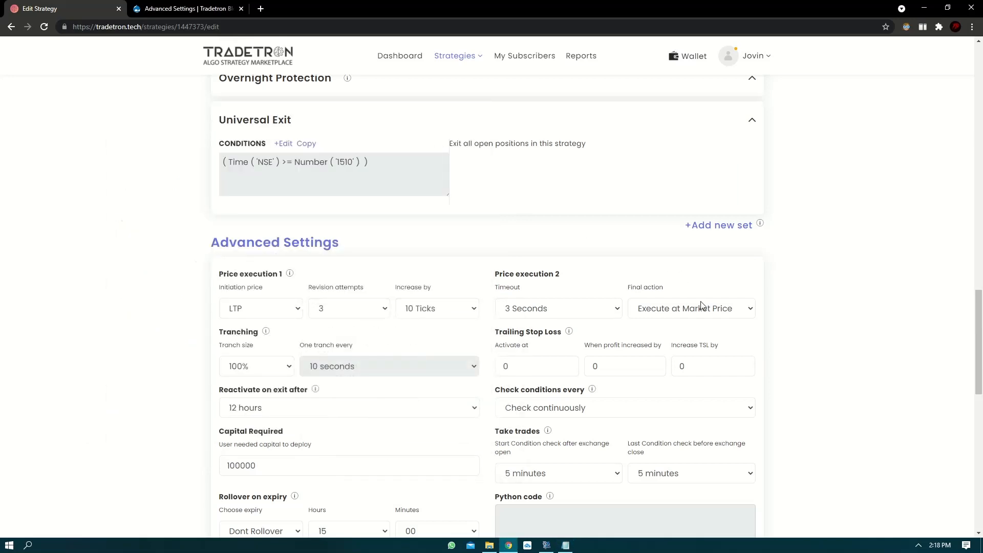
click(691, 308)
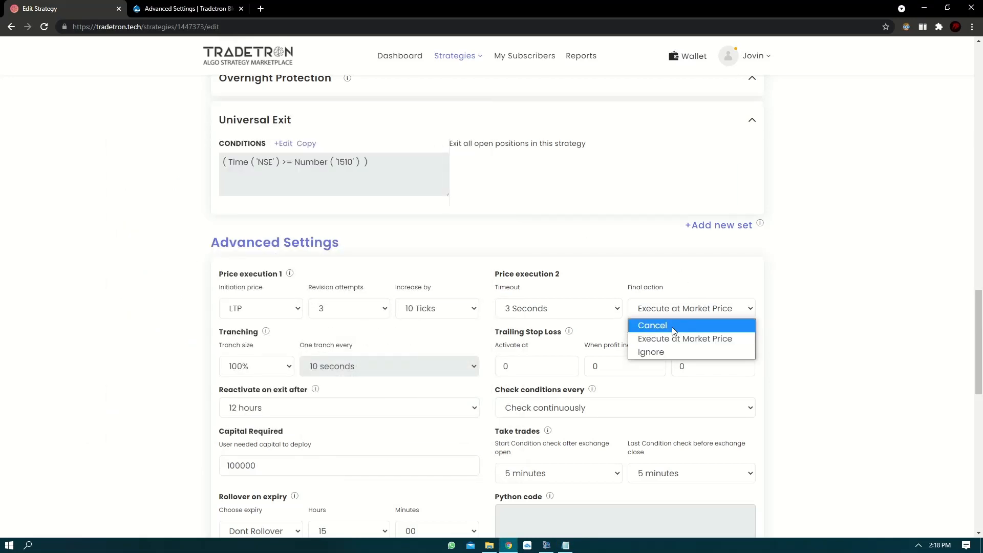
mouse_move(651, 352)
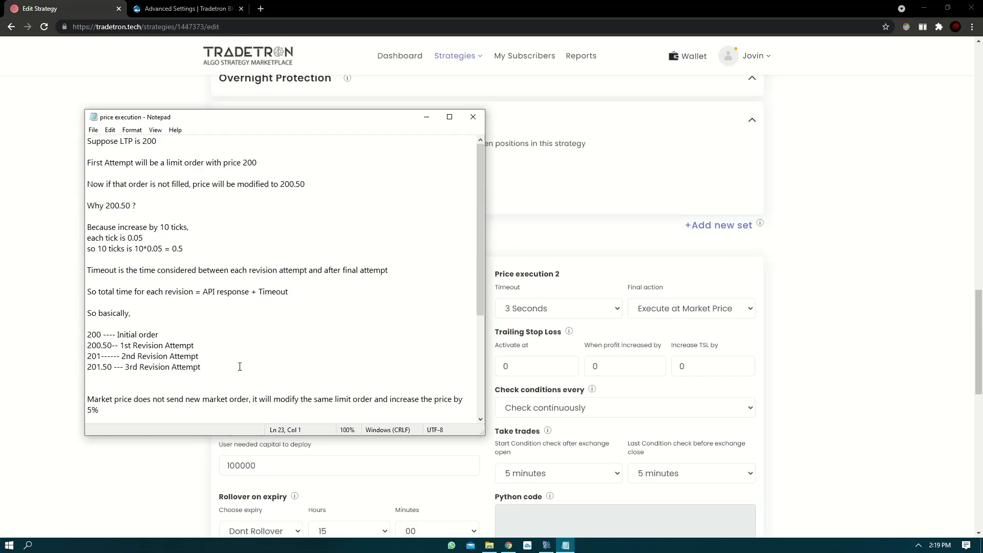
Highlight the Notepad phrases on no new market order, modifying the limit order, and limits above LTP
click(88, 378)
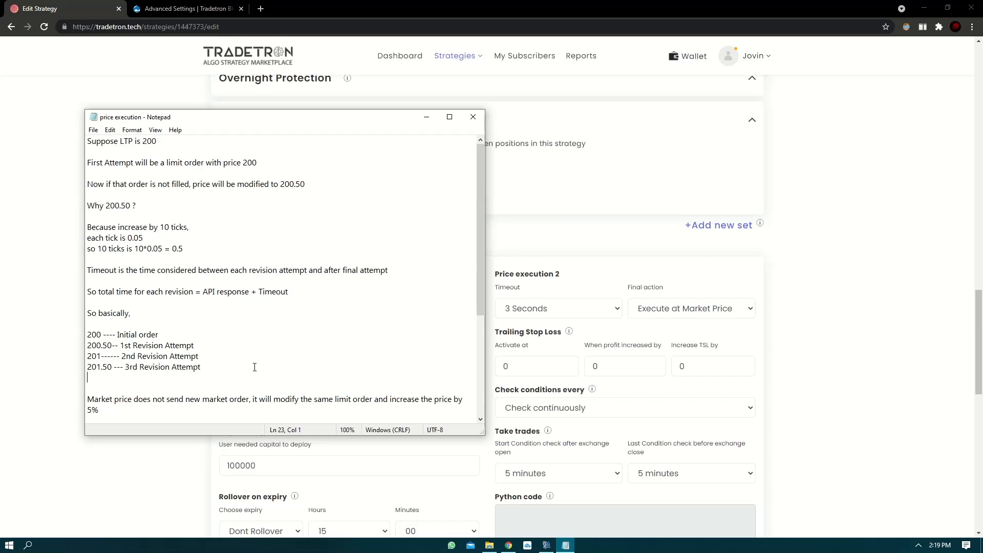
scroll(down, 3)
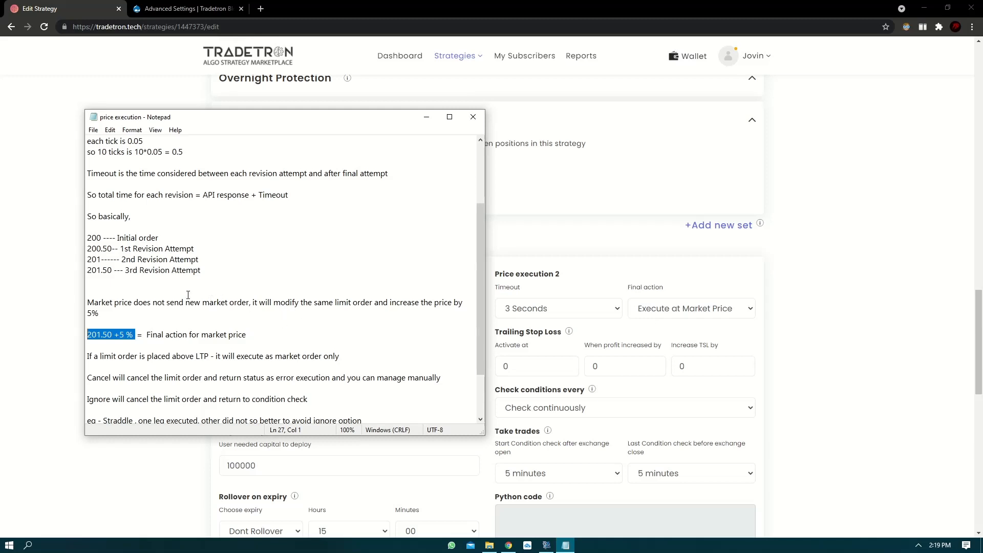
drag(140, 302, 246, 302)
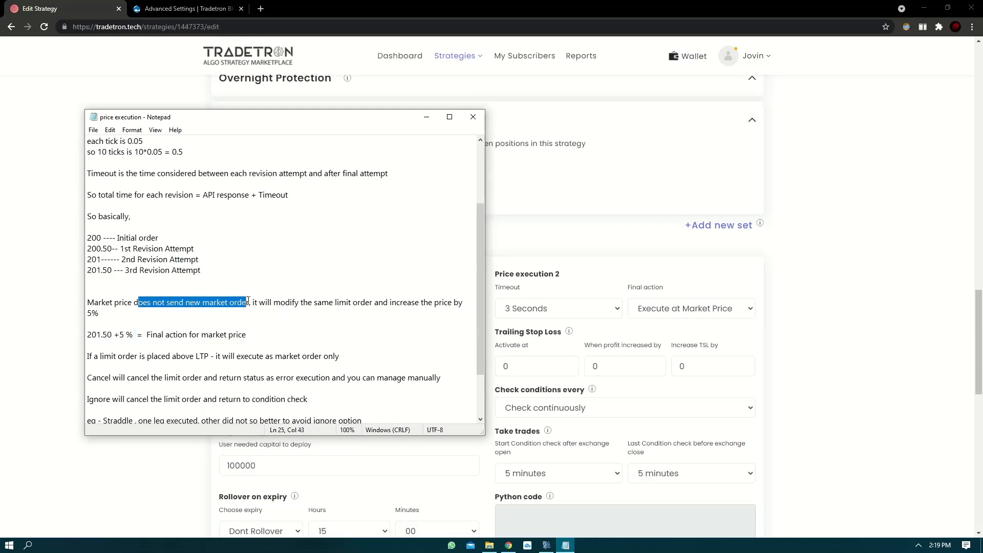
drag(249, 303, 353, 303)
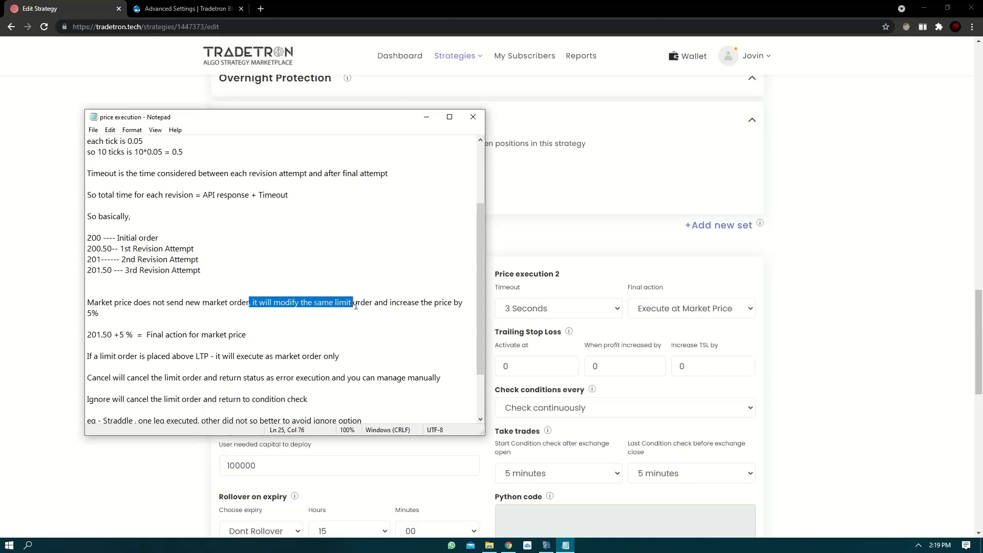
click(398, 310)
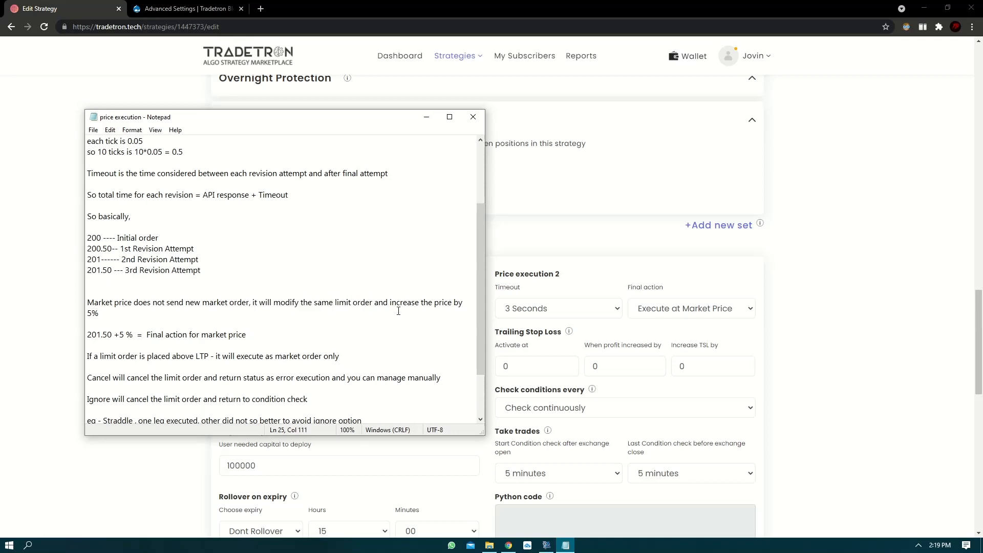
mouse_move(312, 313)
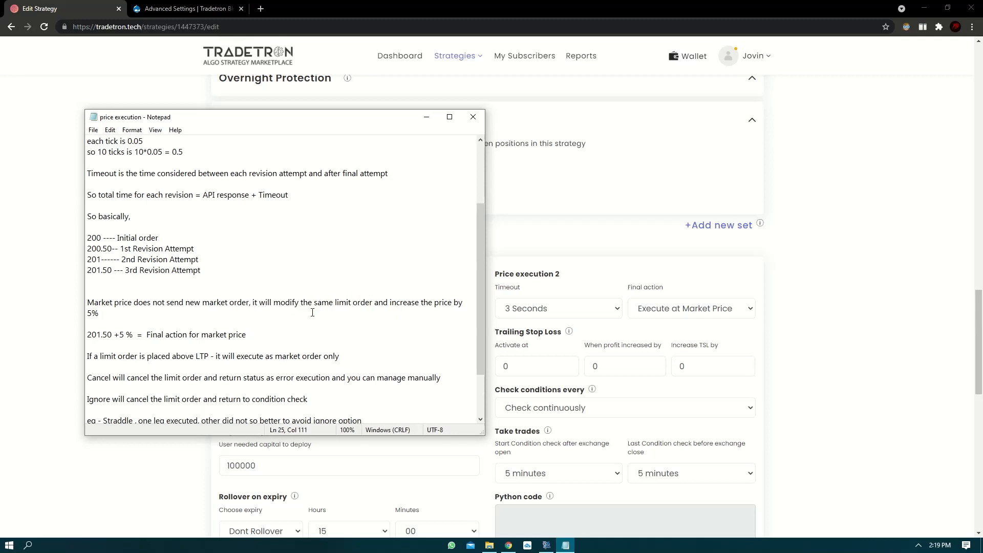
double_click(118, 356)
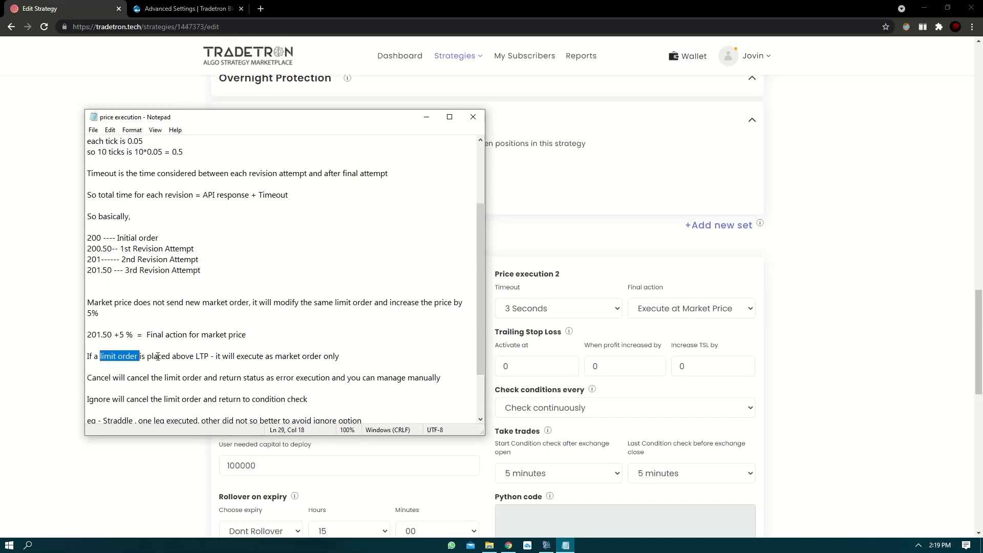
drag(216, 356, 339, 356)
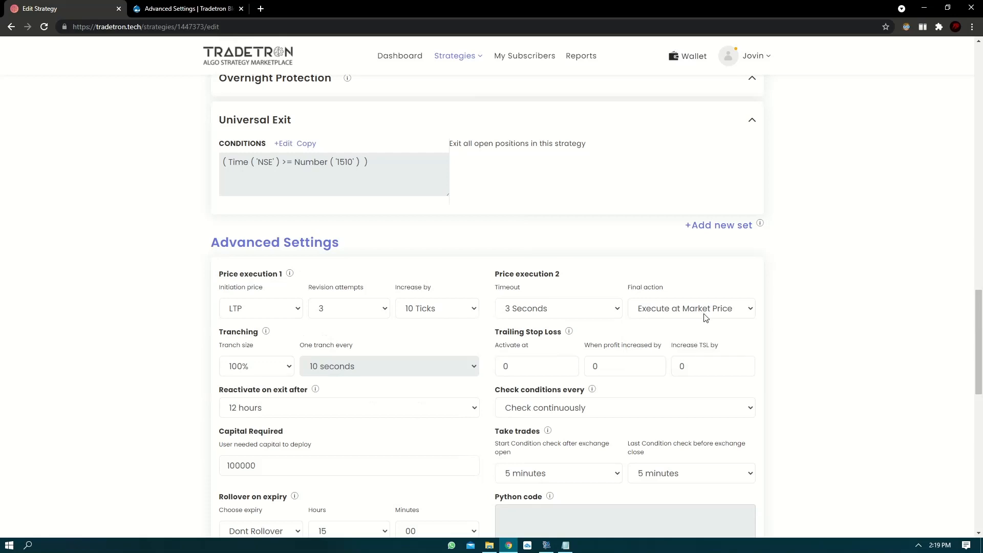
Show the Final action choices to pick Cancel
click(689, 307)
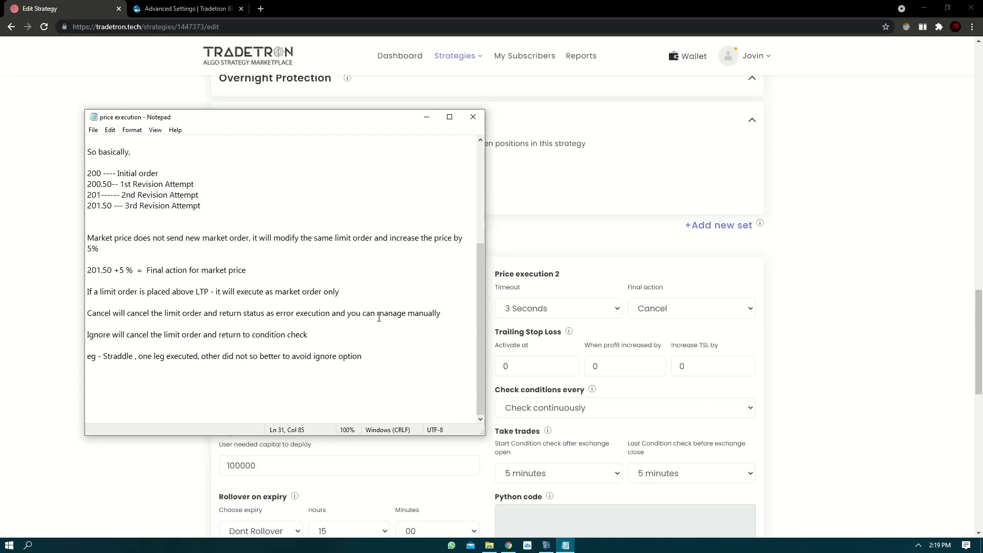
mouse_move(393, 274)
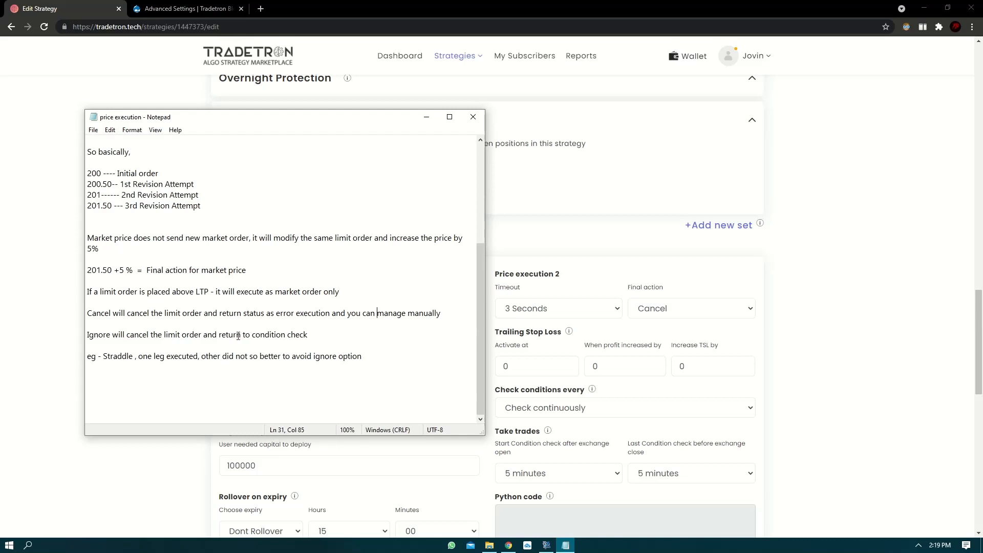
Set the Final action to Ignore, then reopen the Final action list
click(689, 308)
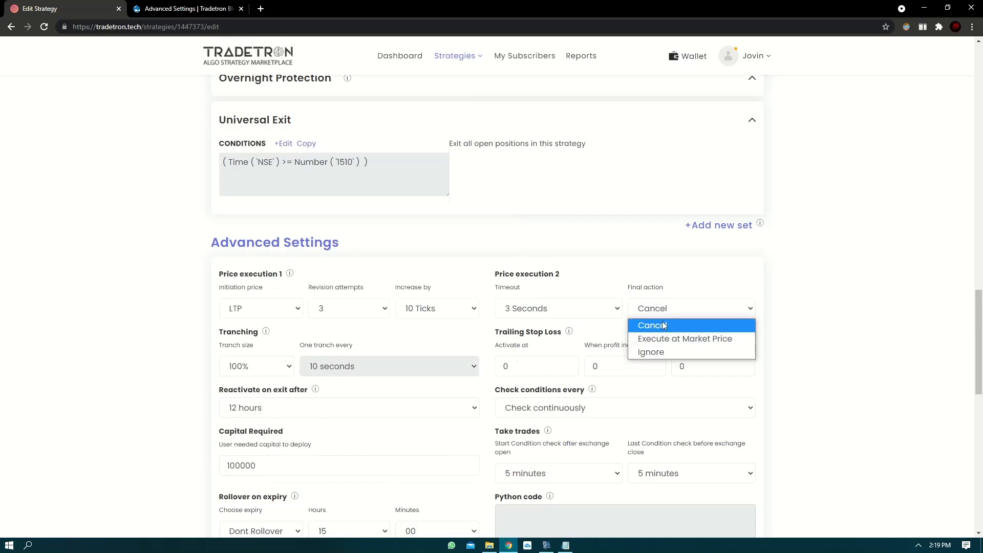
click(650, 352)
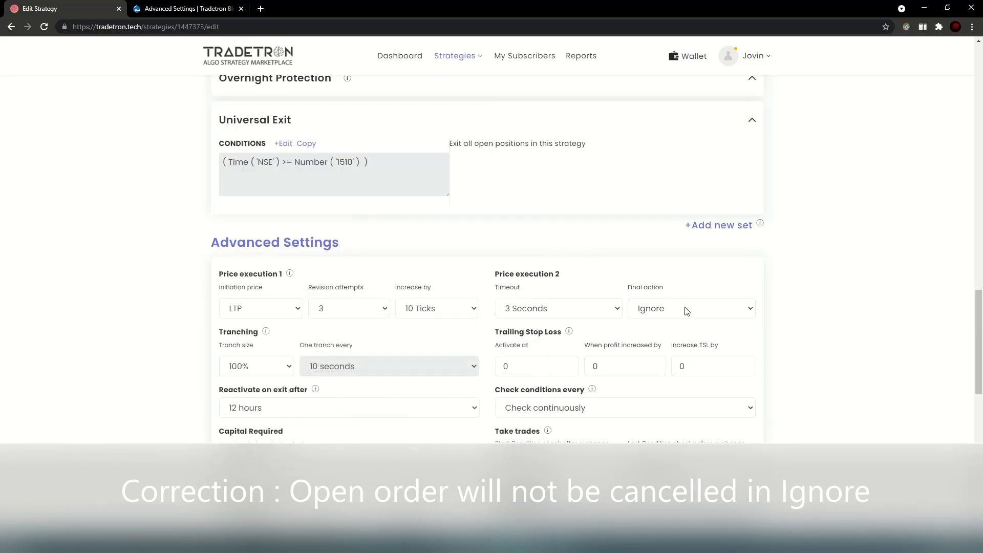
click(689, 308)
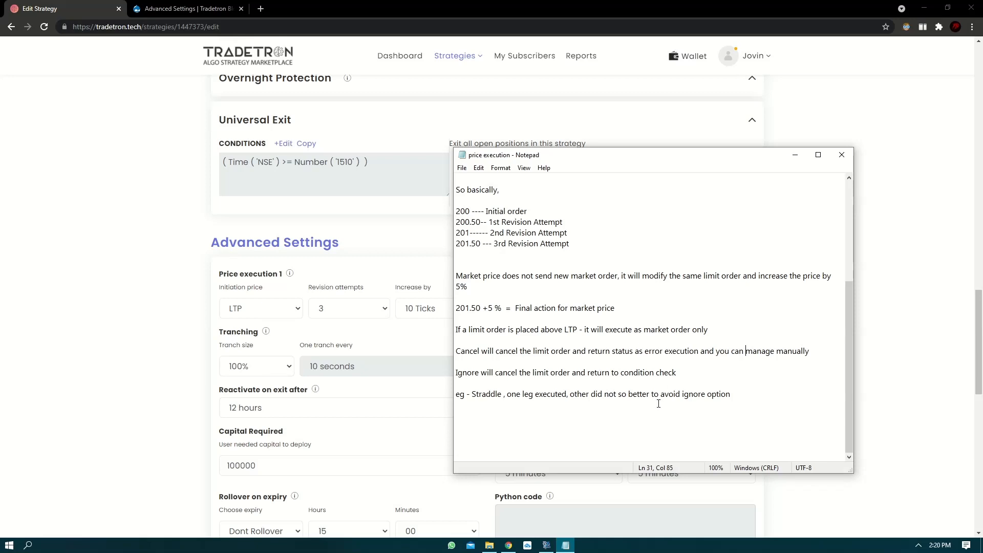
mouse_move(709, 159)
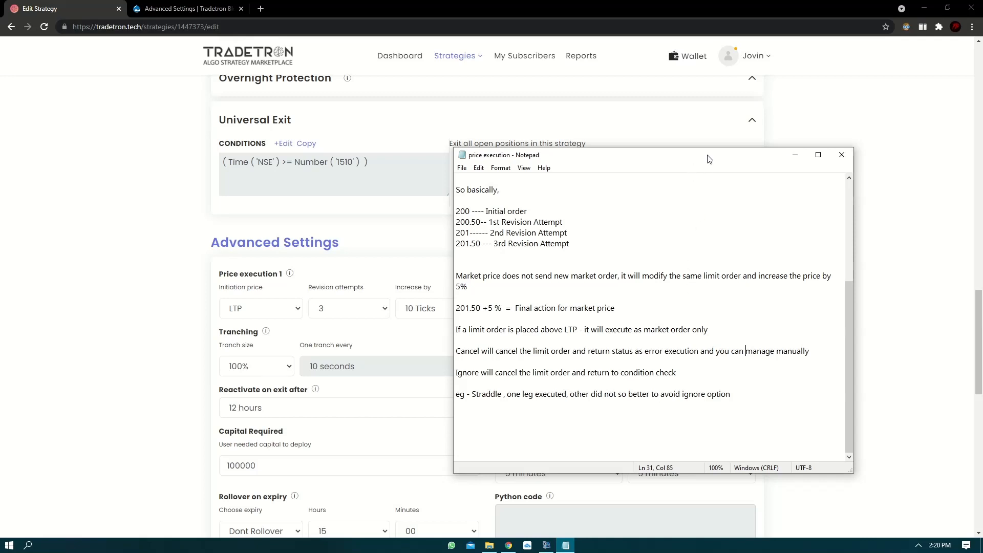
Move the Notepad notes window left so the Ignore final action is visible
drag(709, 159, 449, 129)
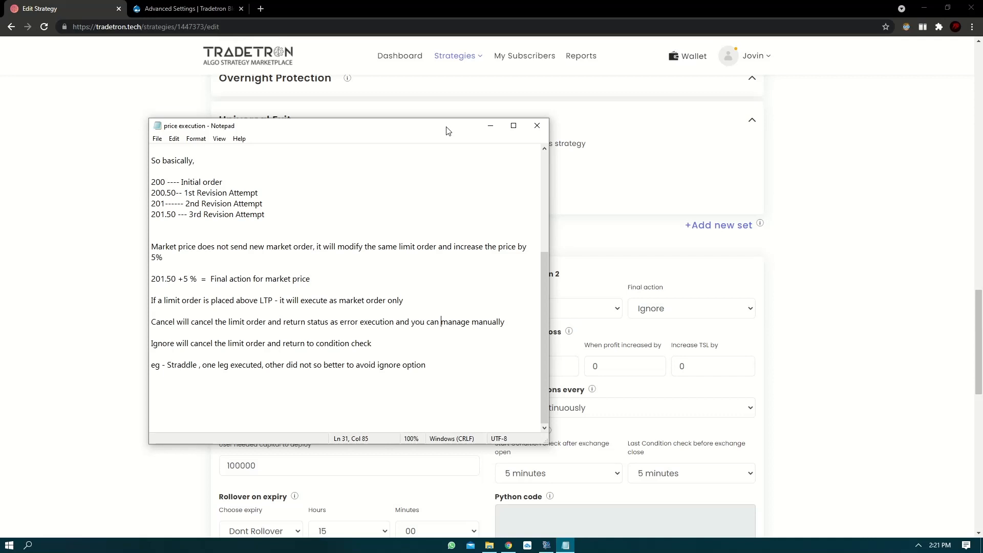
mouse_move(495, 137)
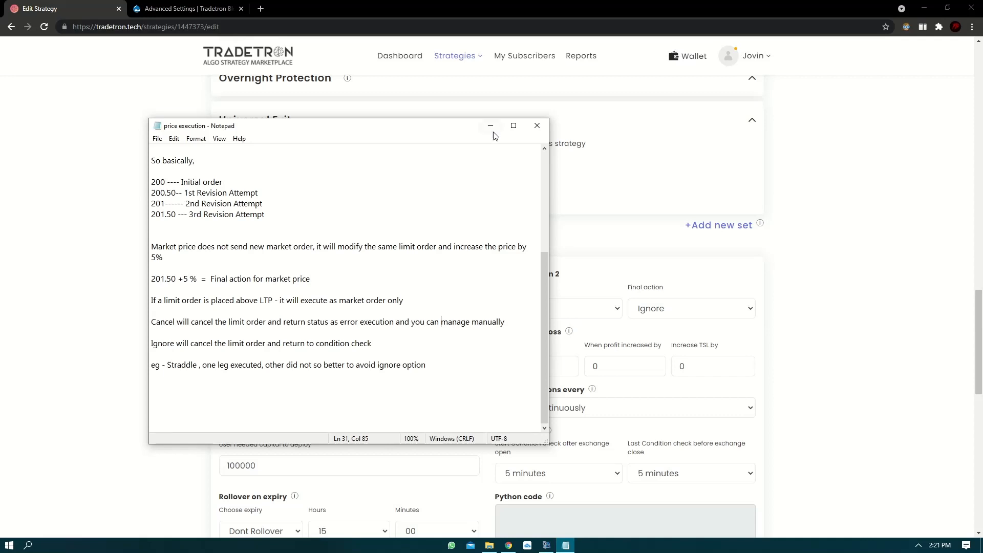
Minimize the Notepad notes to return to the Tradetron strategy page
click(690, 308)
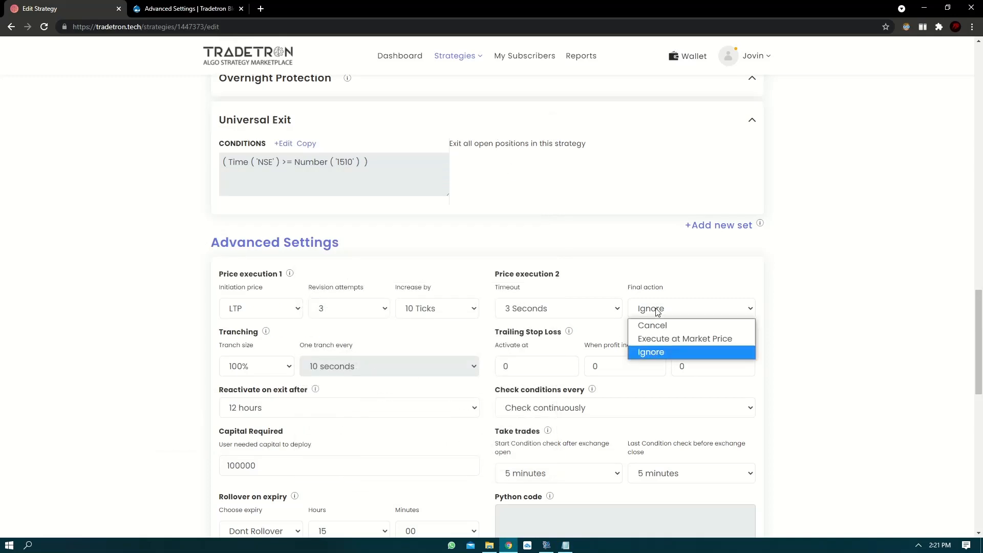
mouse_move(652, 325)
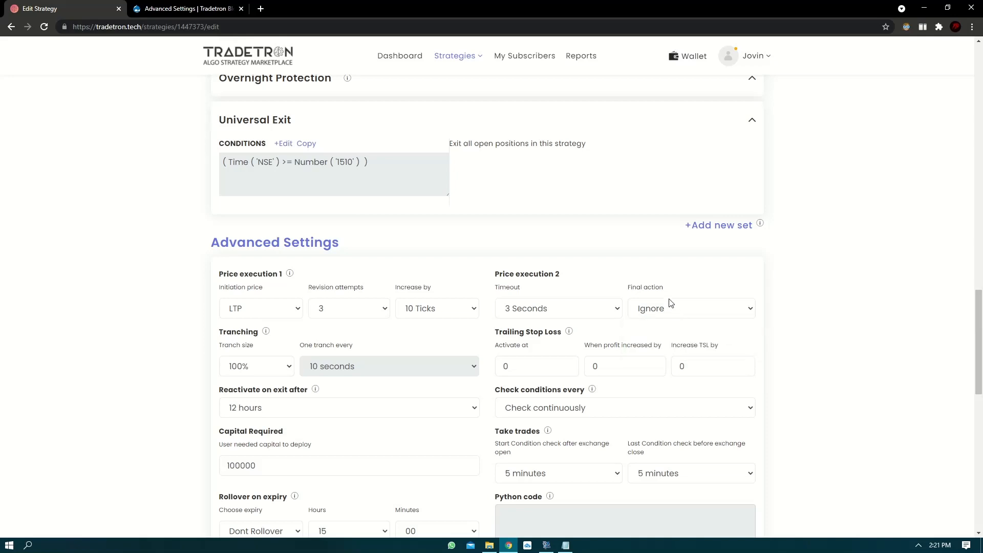
mouse_move(444, 277)
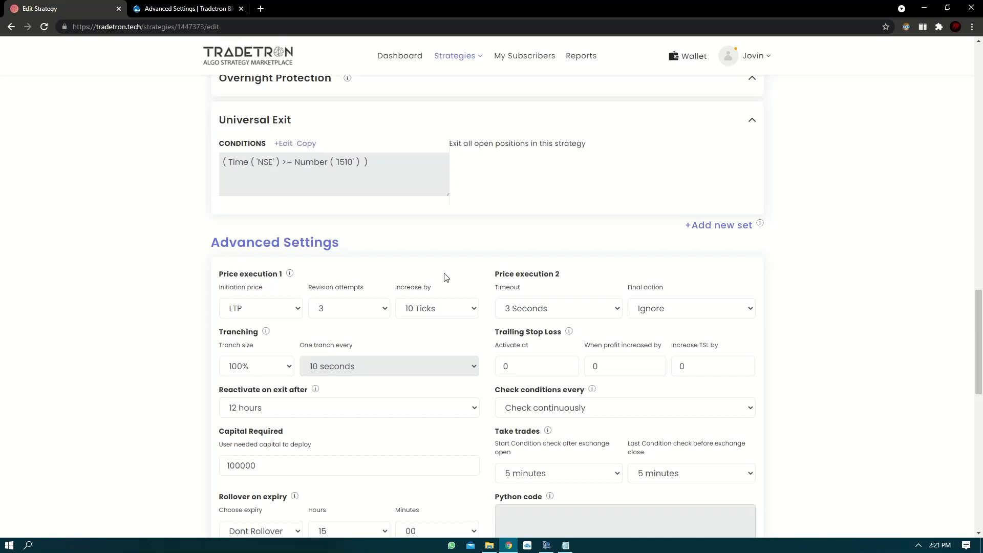
mouse_move(321, 265)
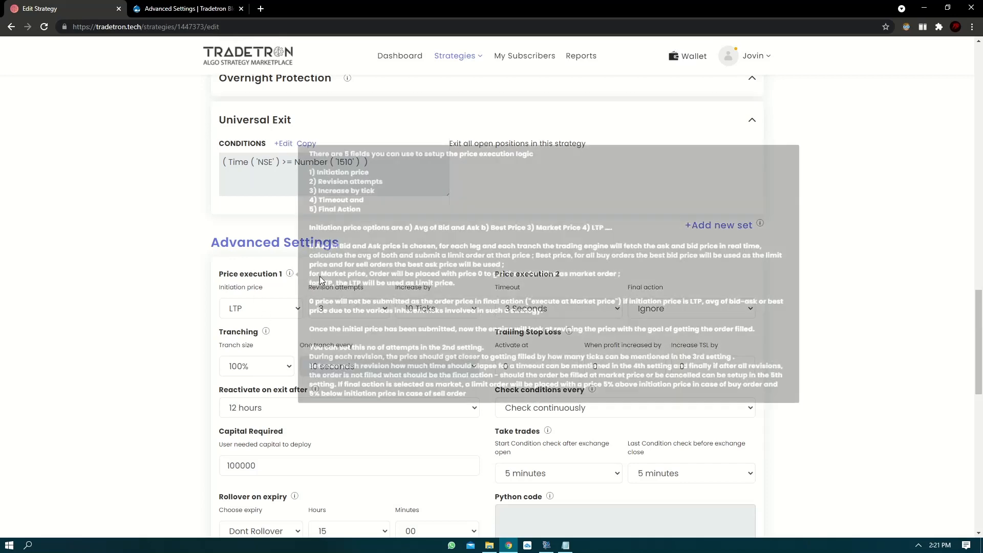
click(187, 8)
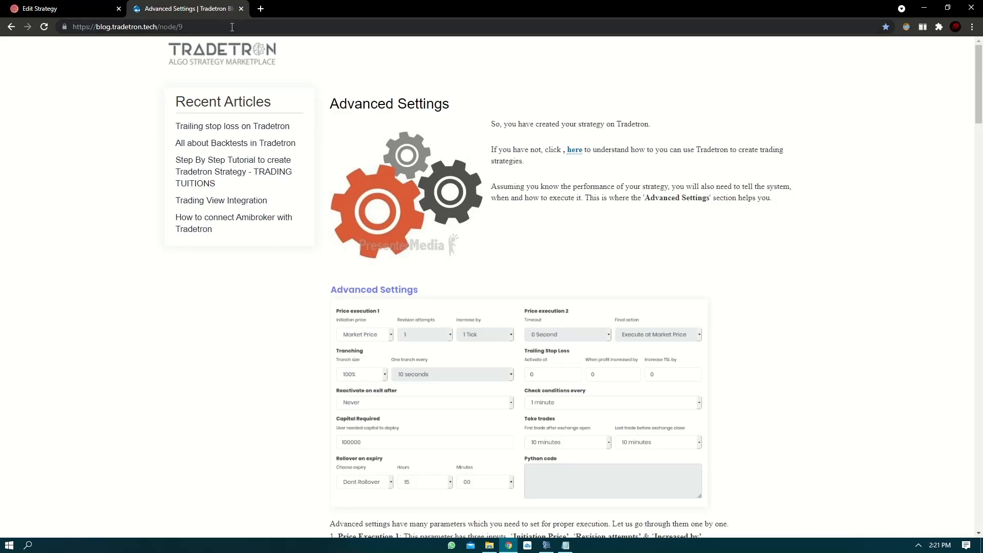
scroll(down, 3)
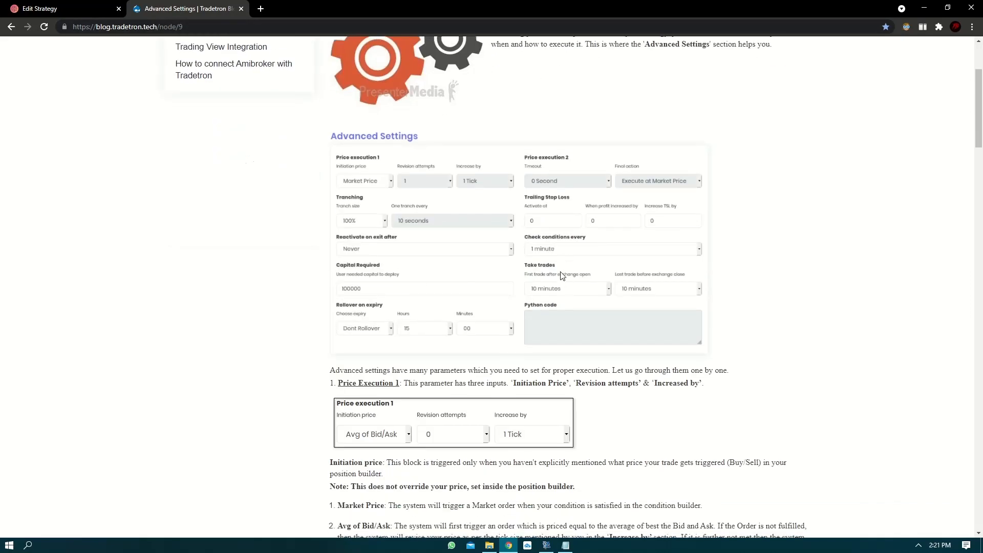
click(62, 8)
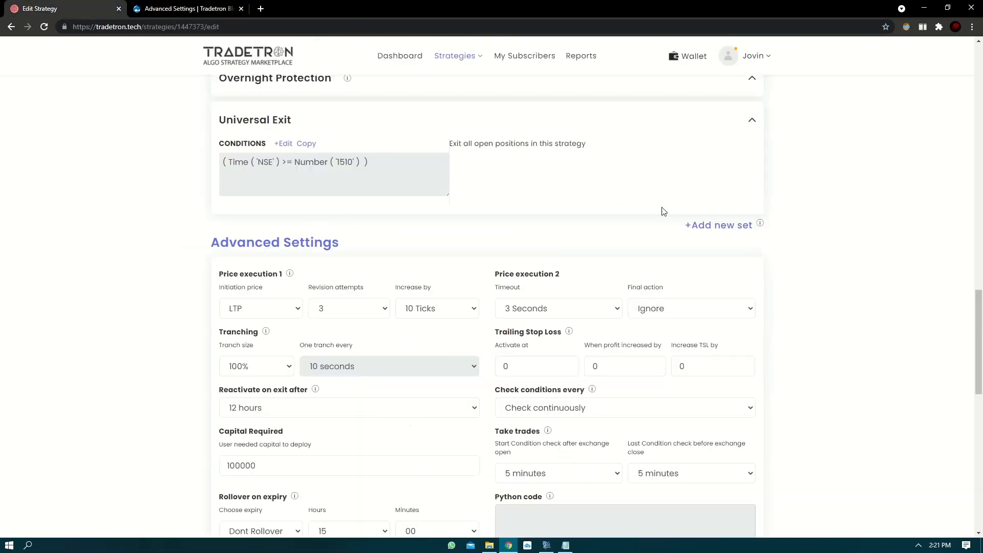